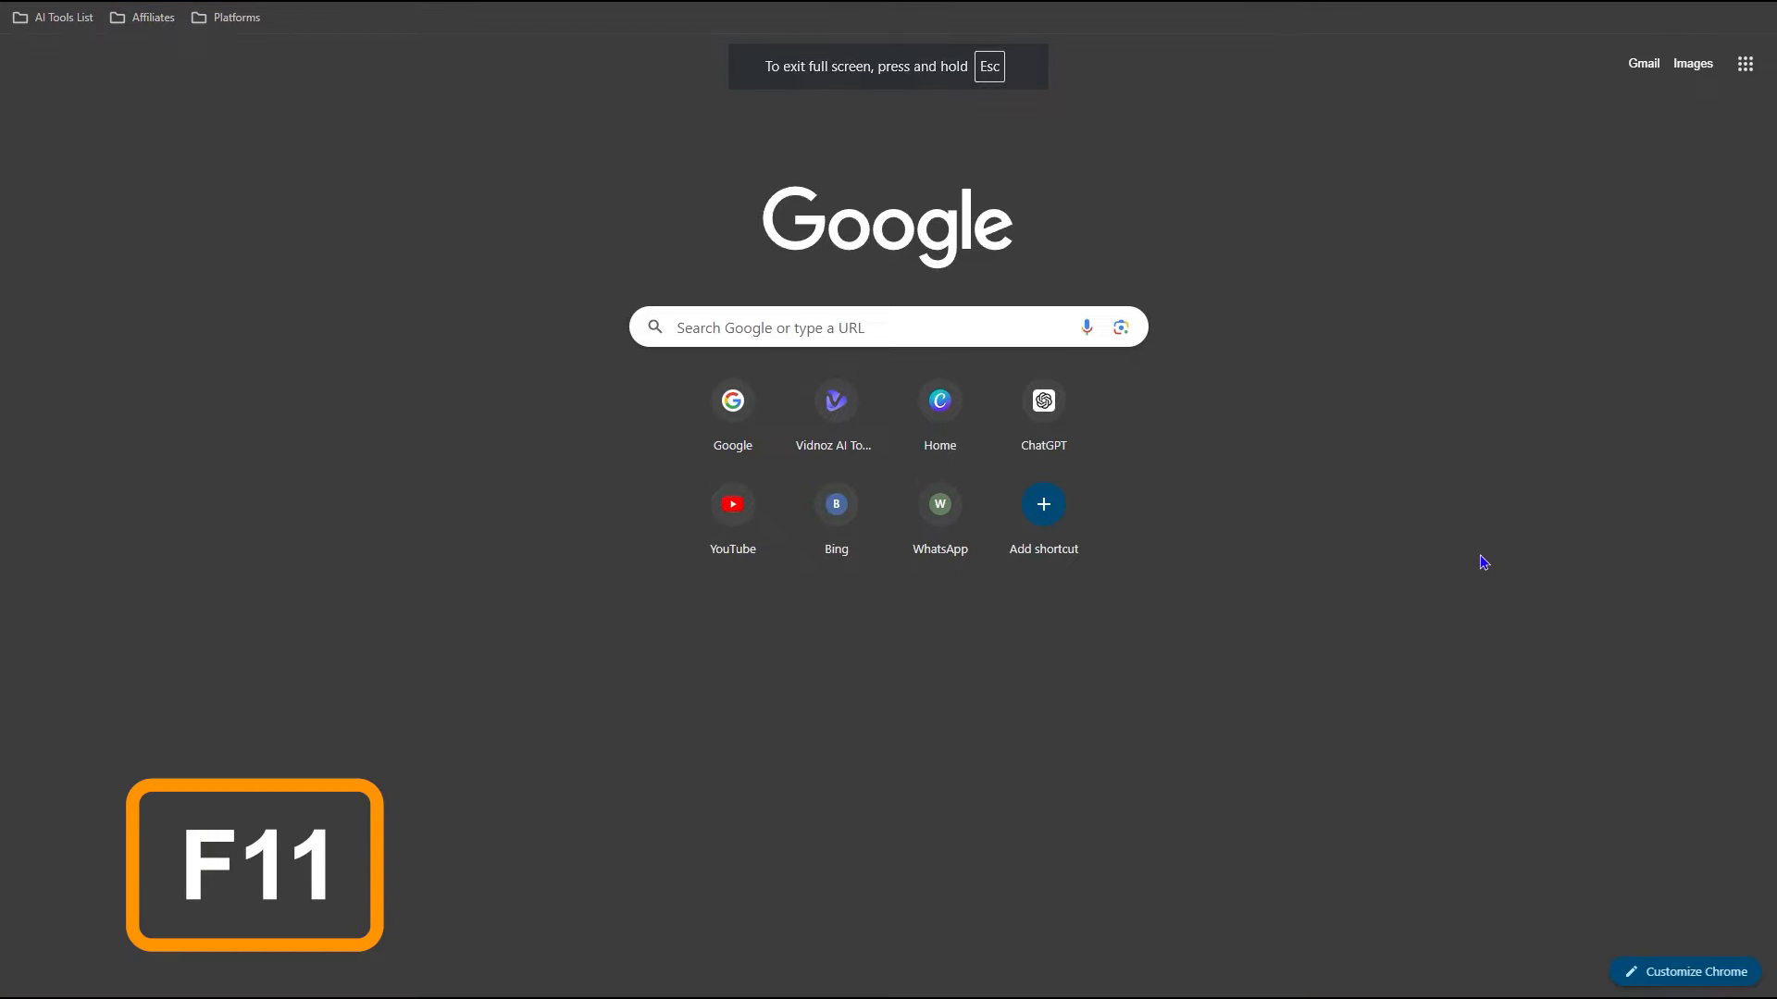
Step: Toggle Chrome full screen on and off, then view the channel's Home, Videos and Shorts pages
key(f11)
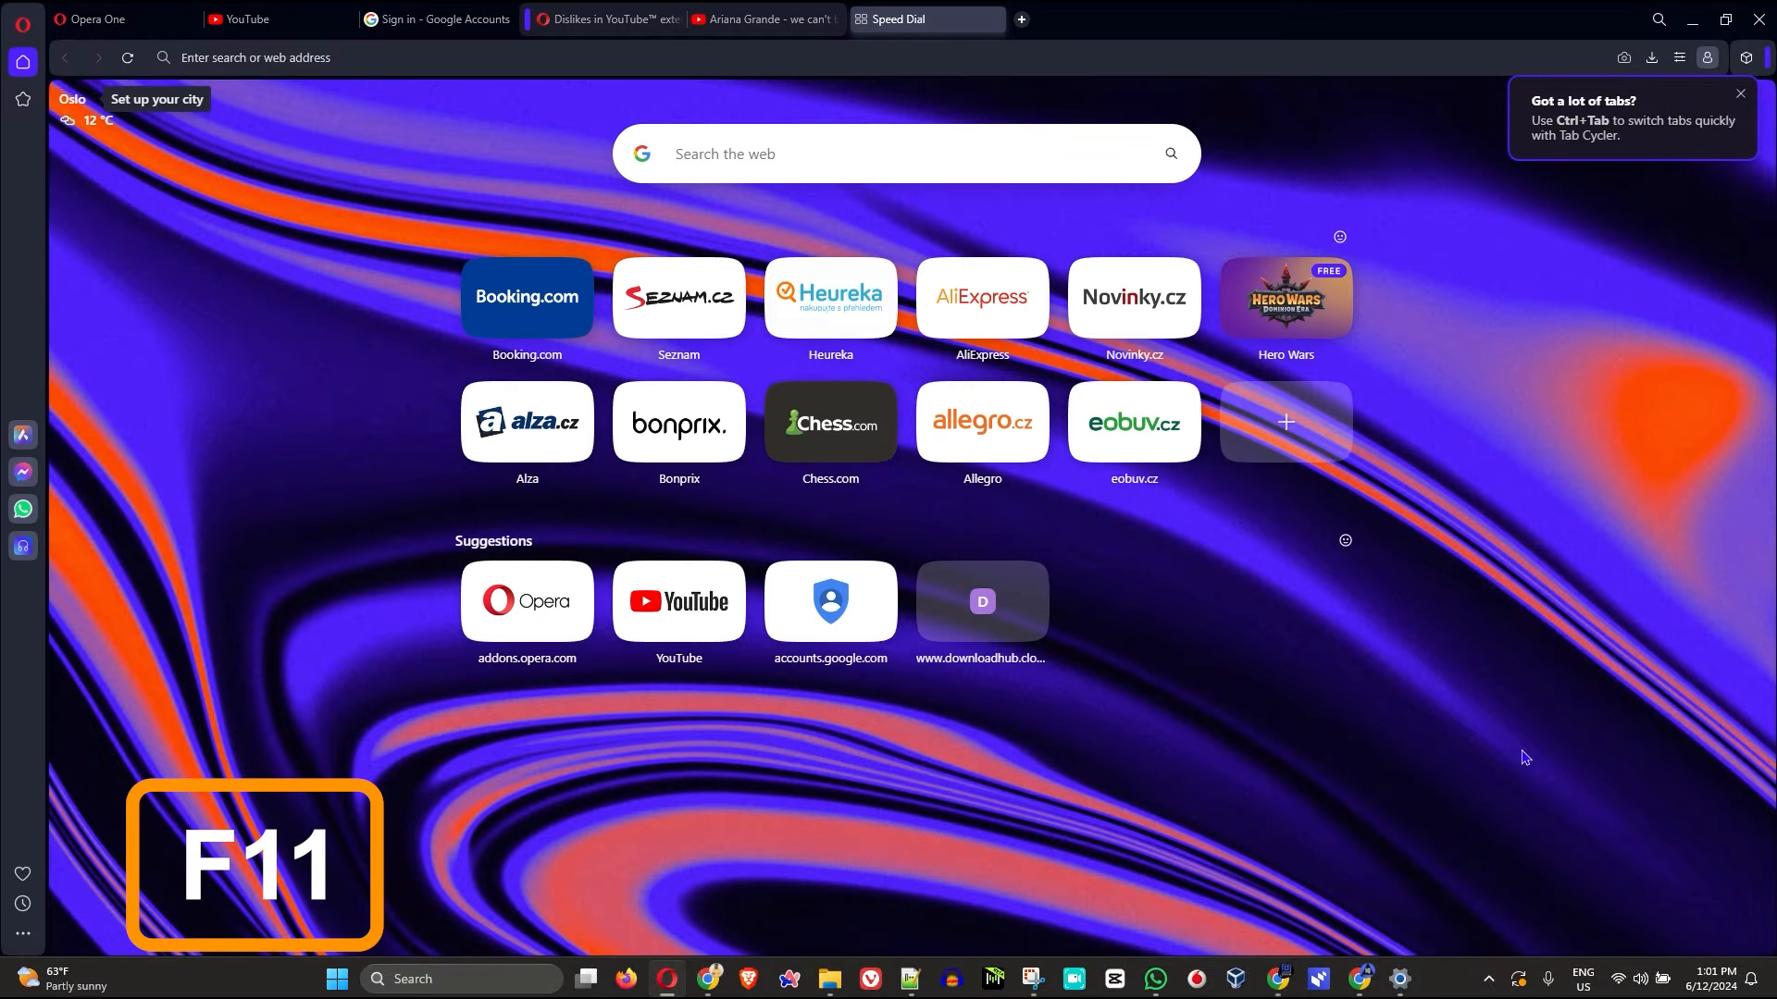
key(f11)
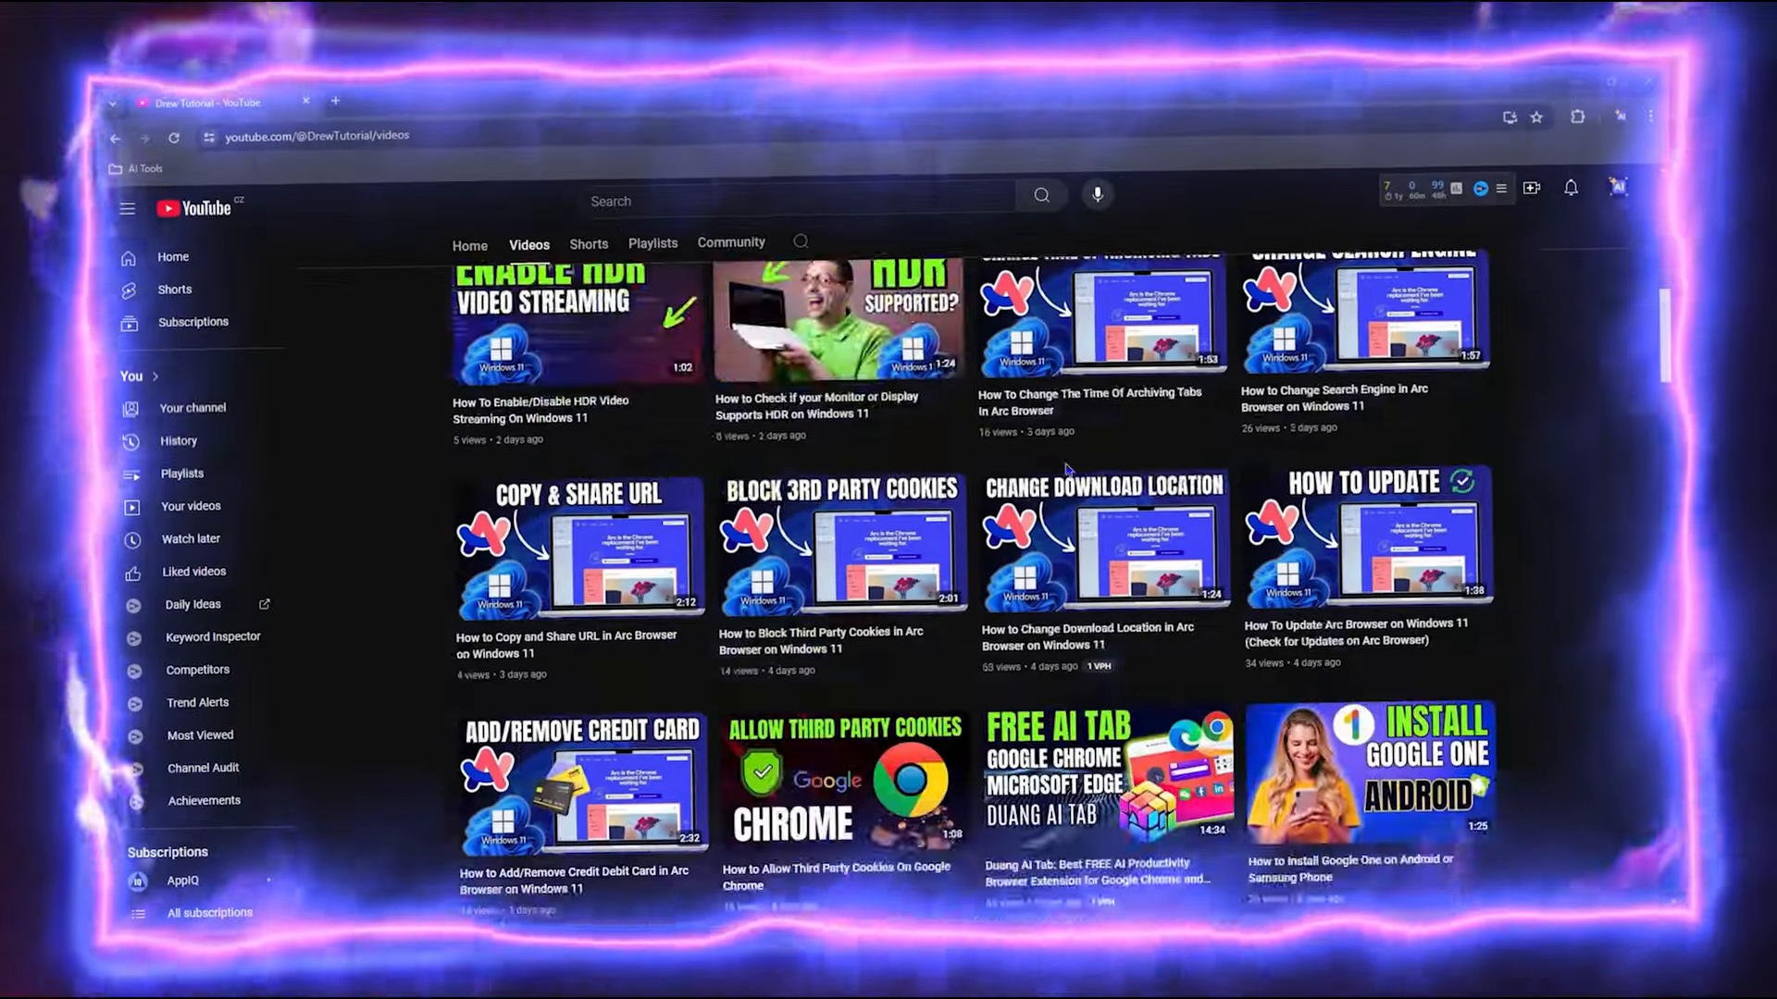
click(1105, 771)
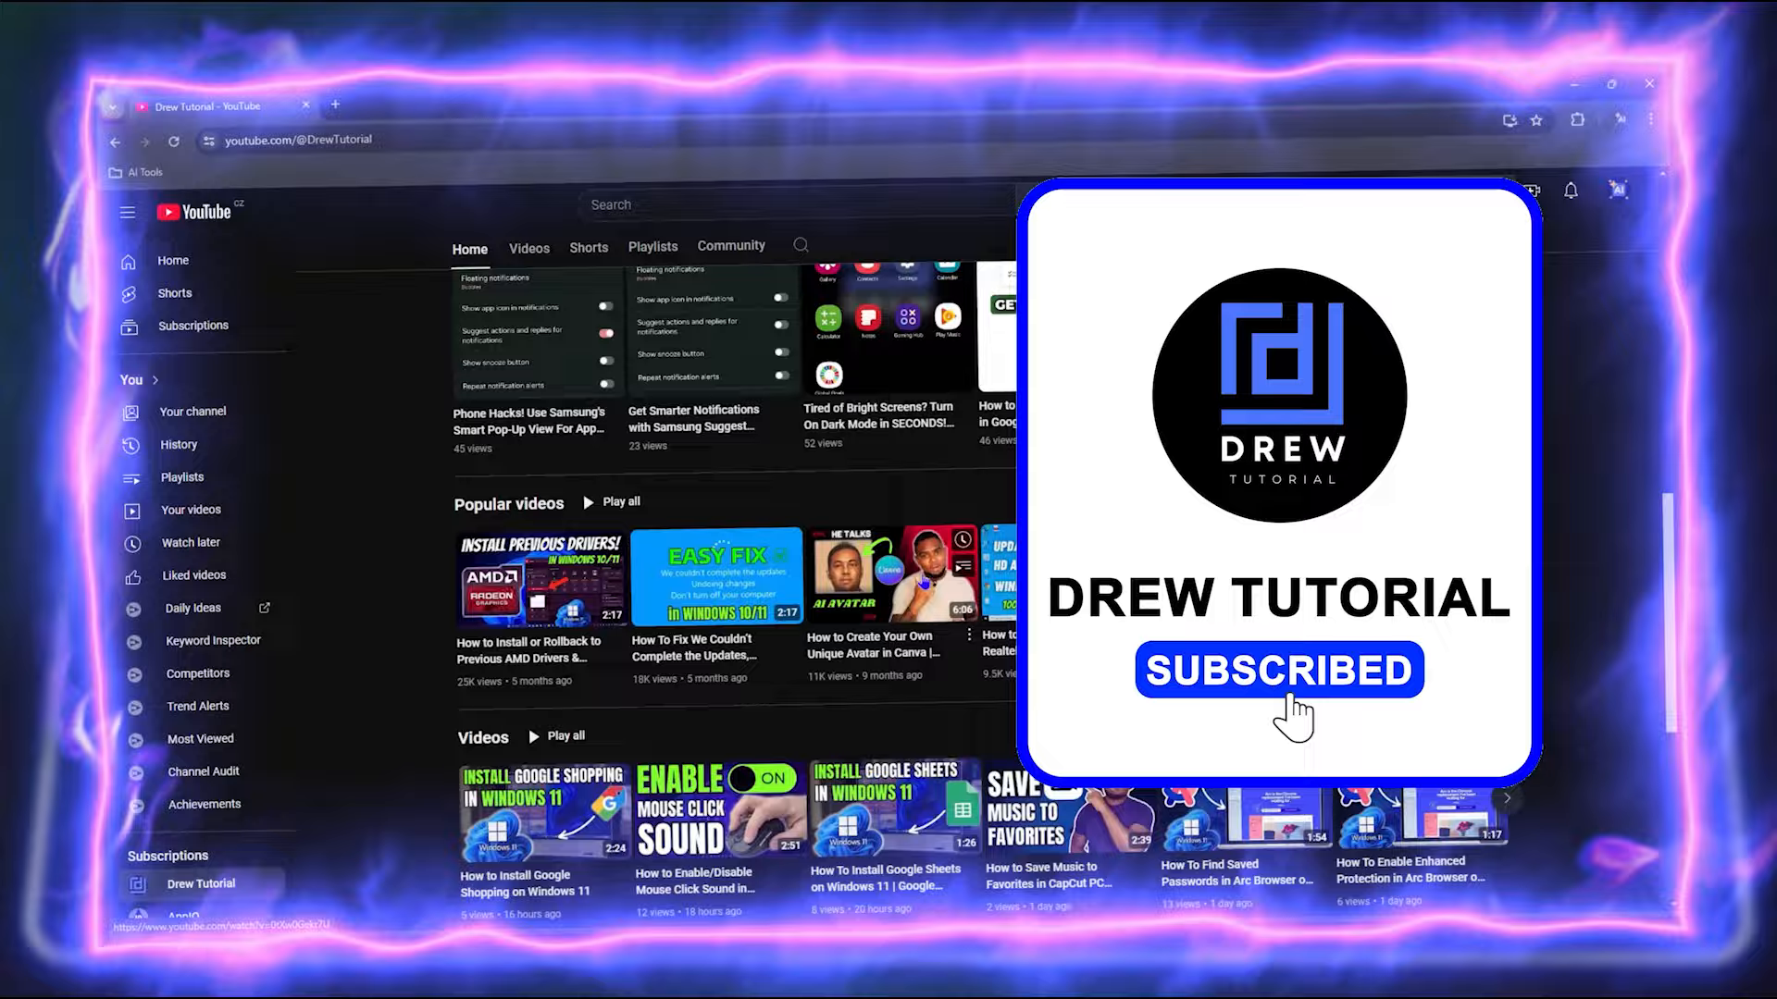
click(528, 247)
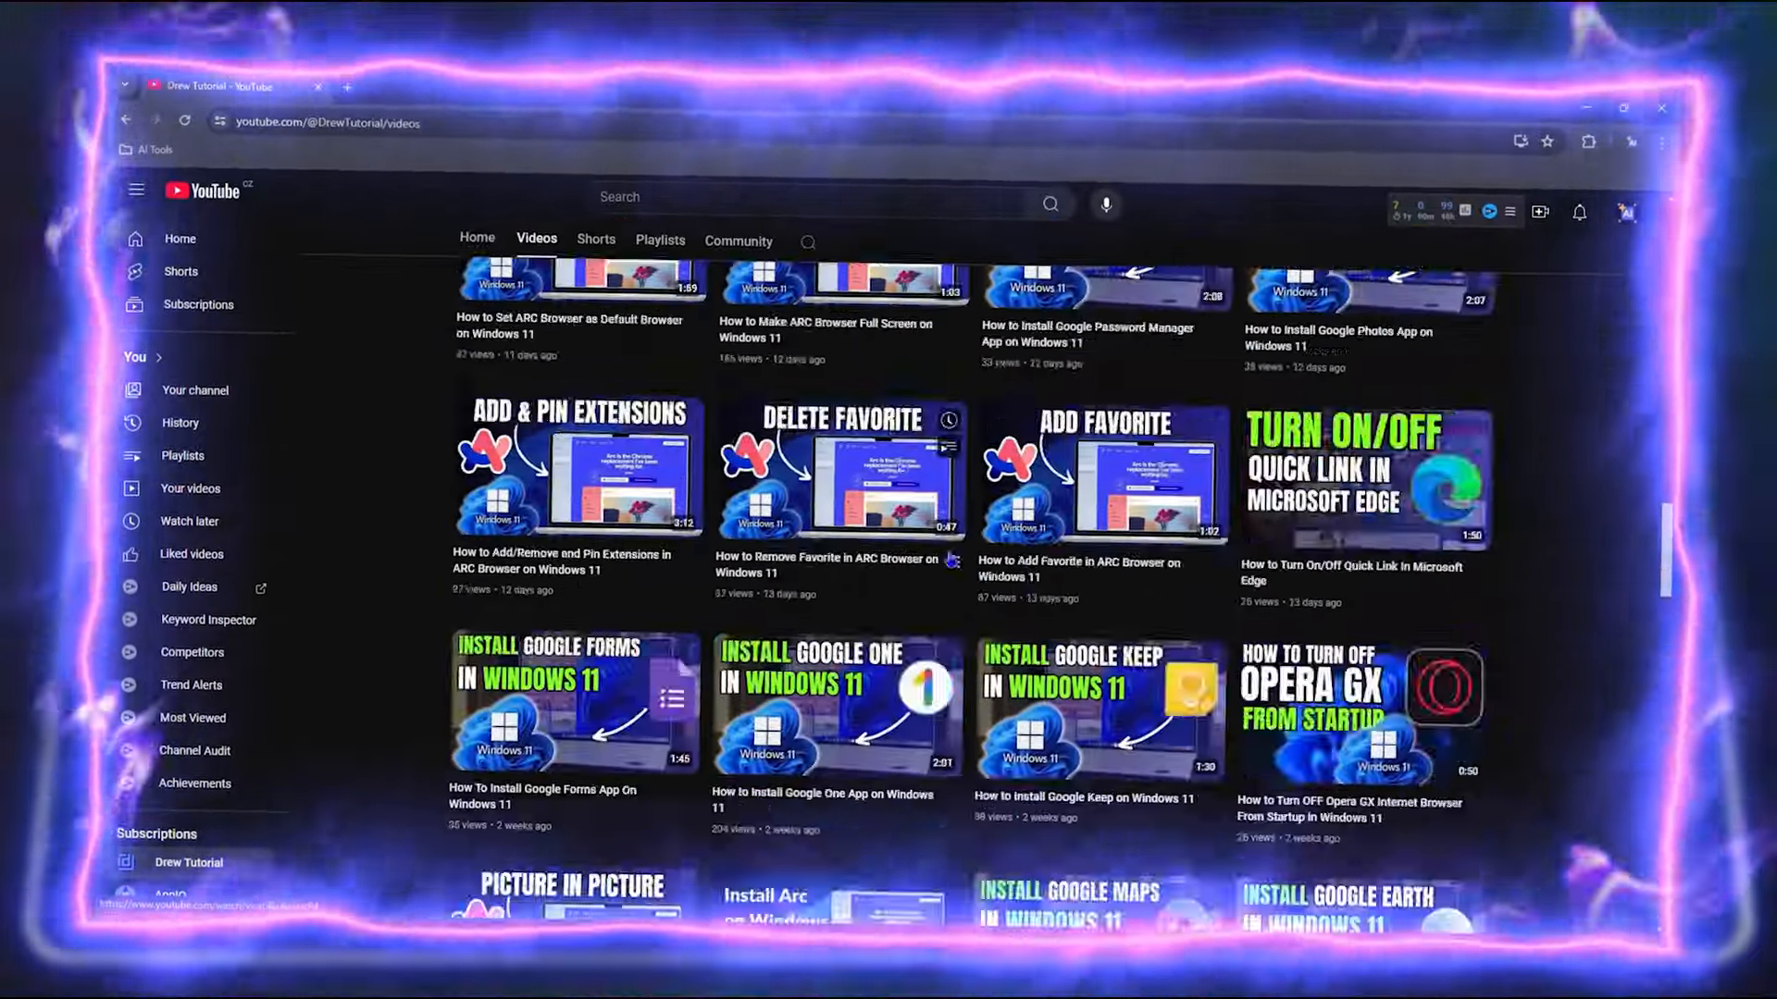
click(589, 247)
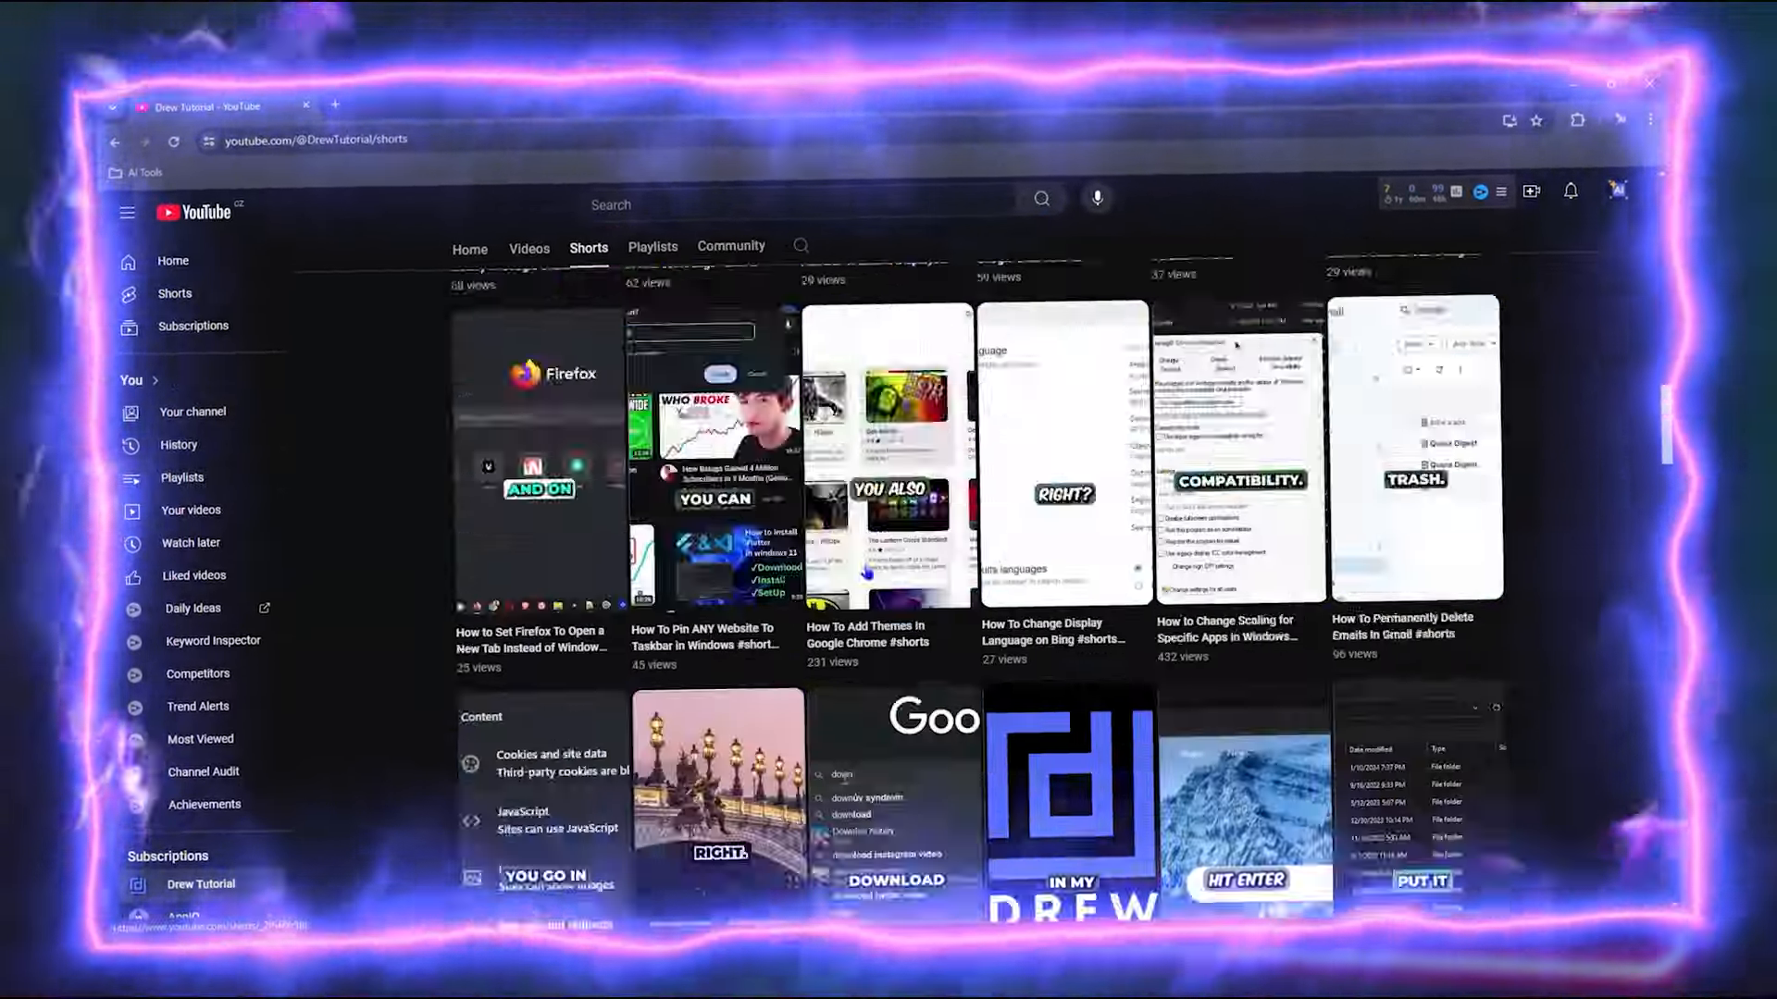
click(731, 246)
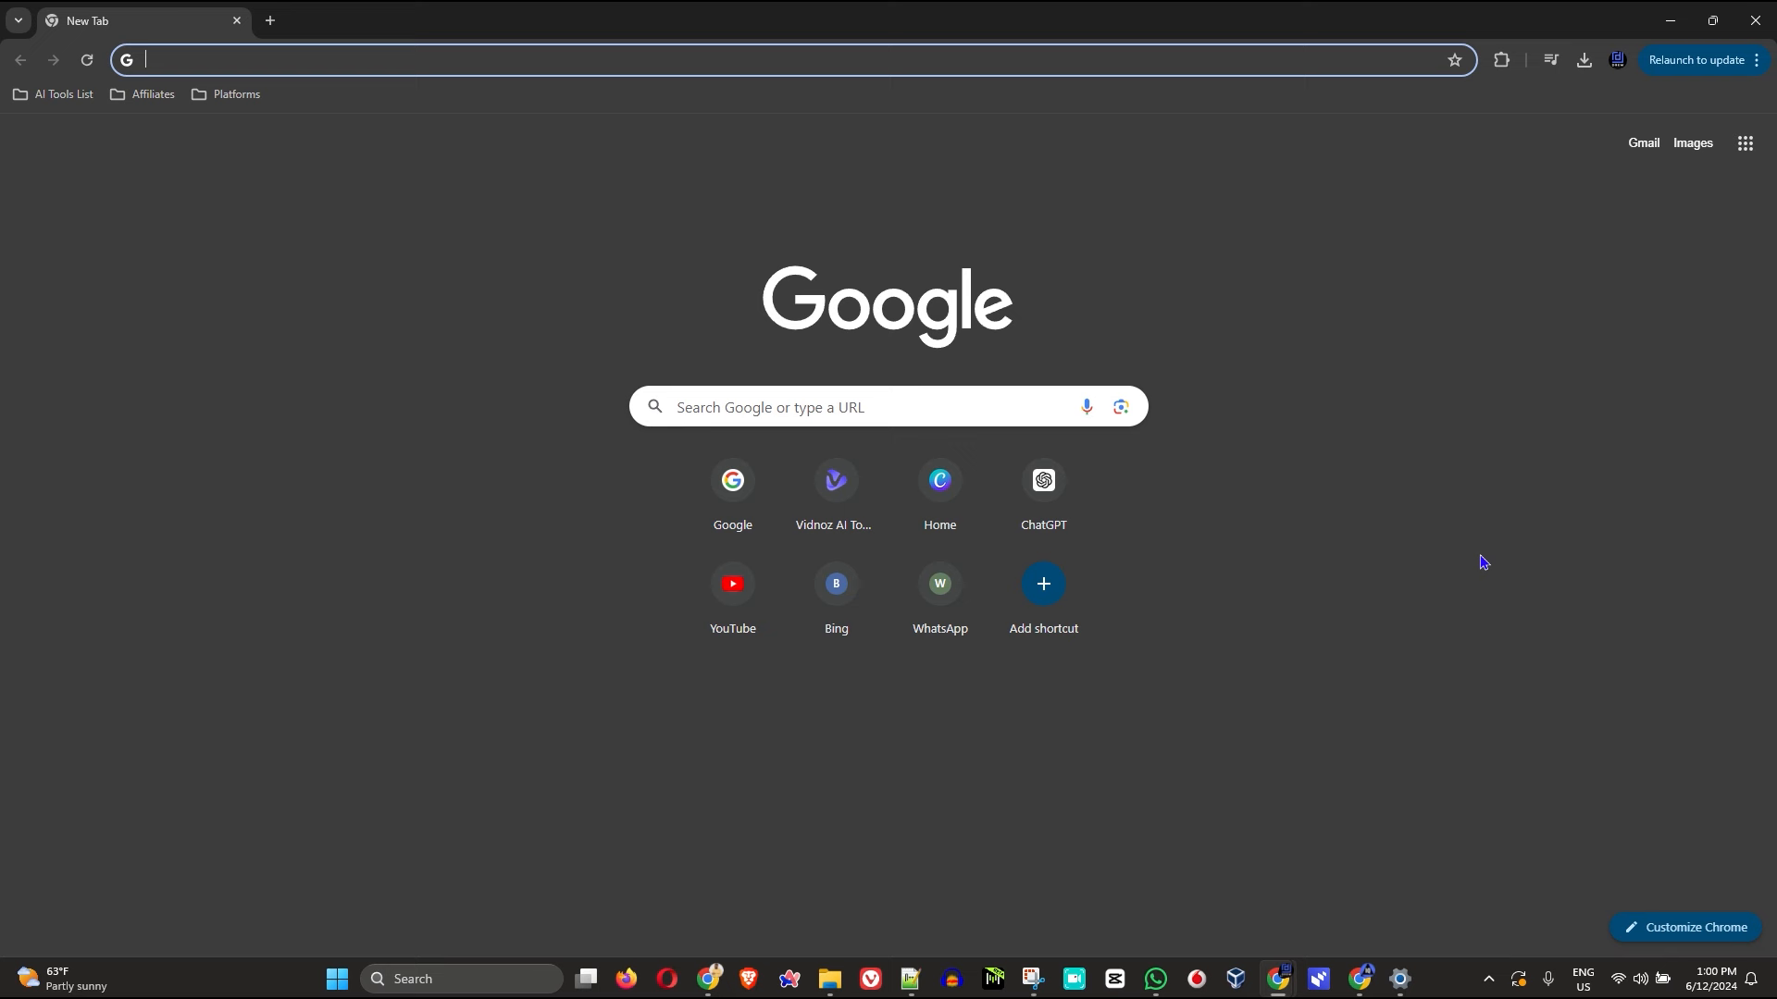
key(F11)
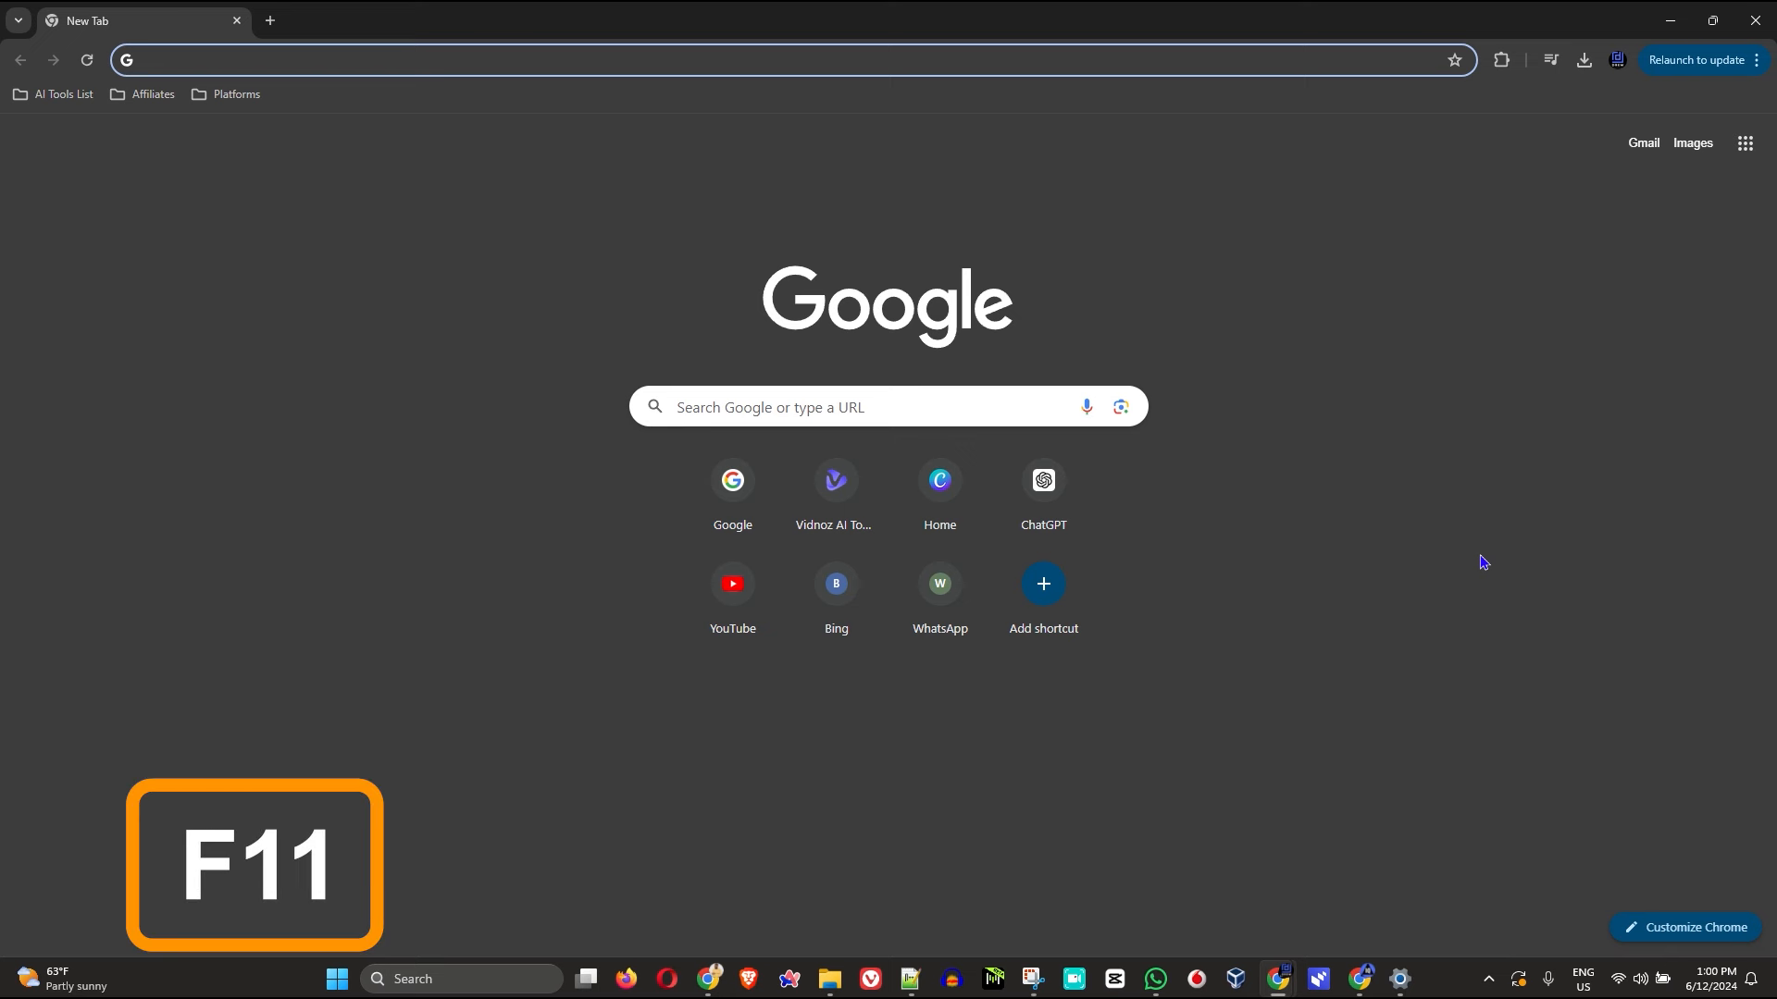
key(F11)
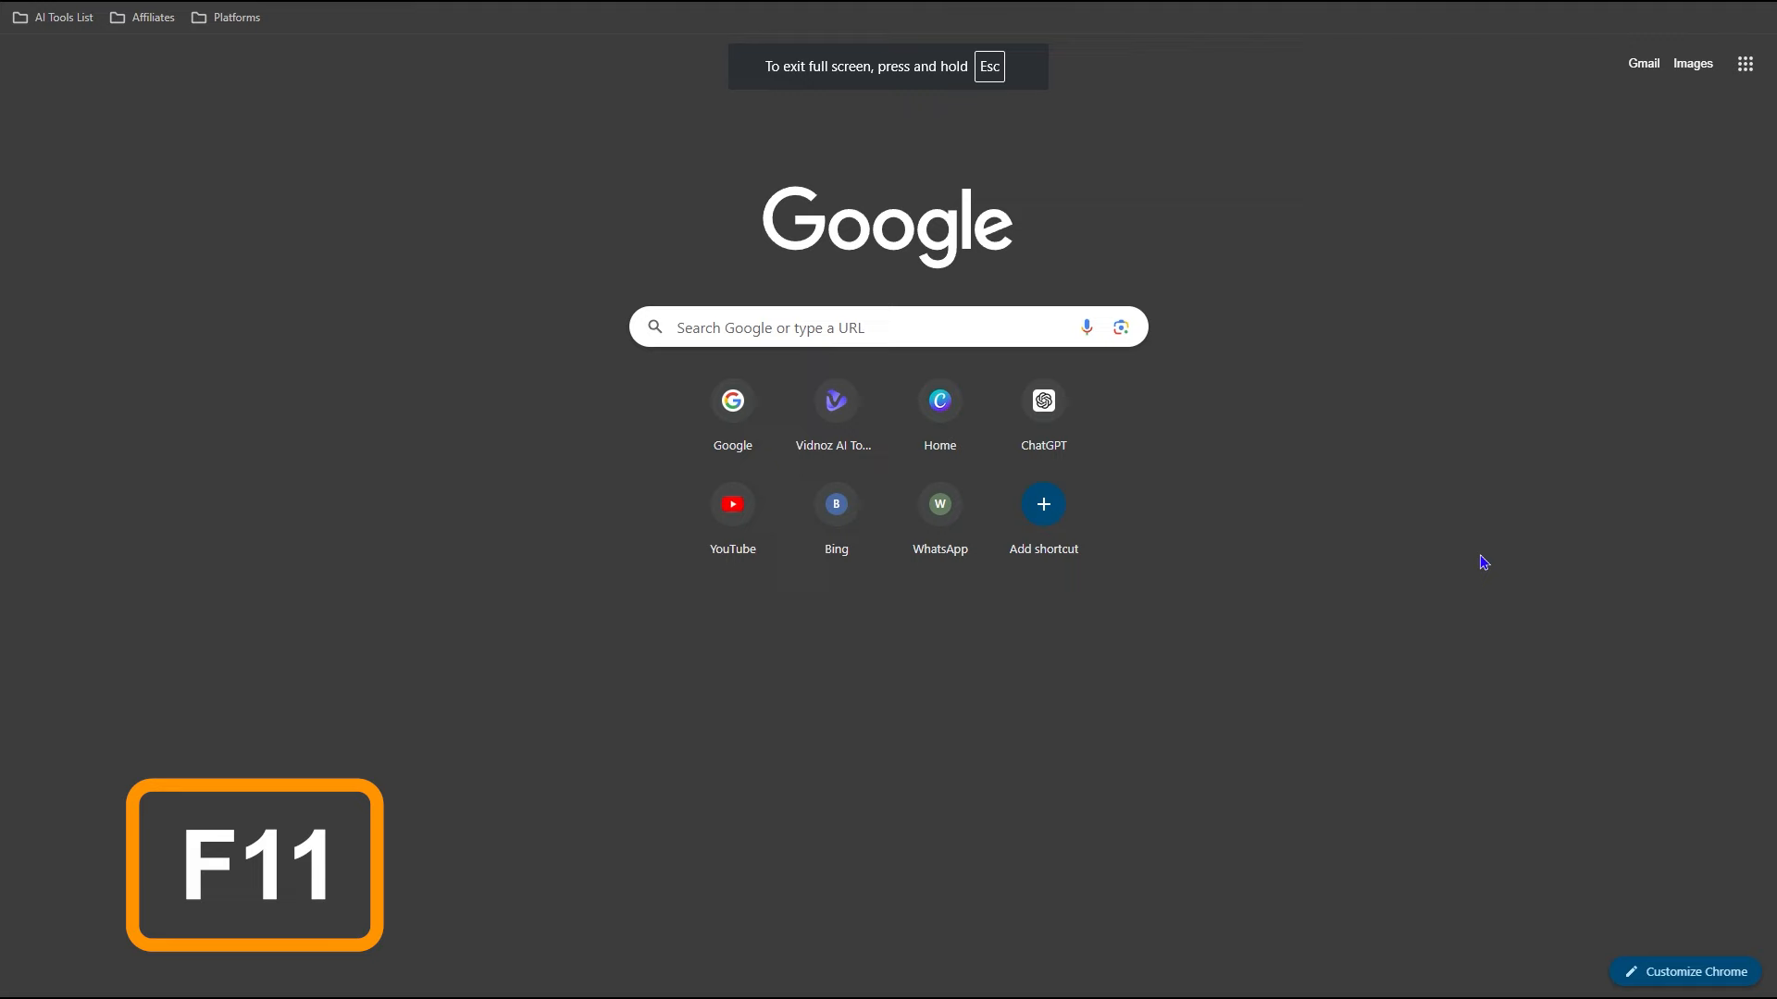
key(f11)
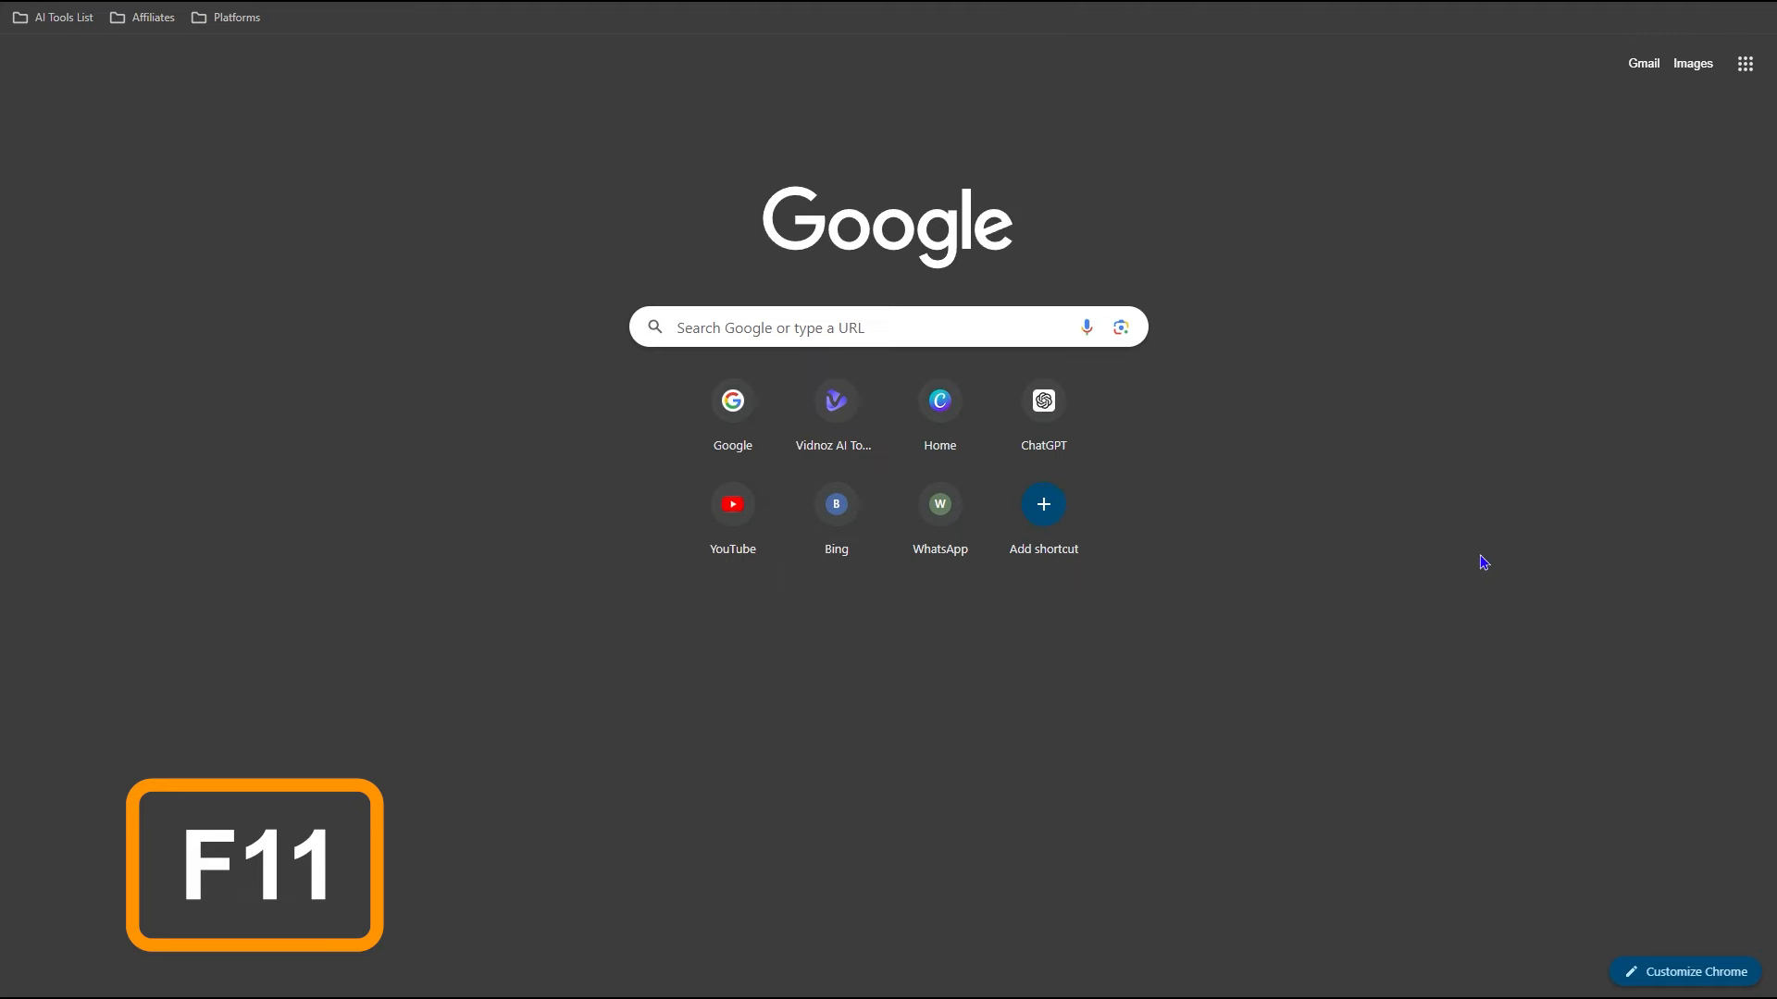
key(F11)
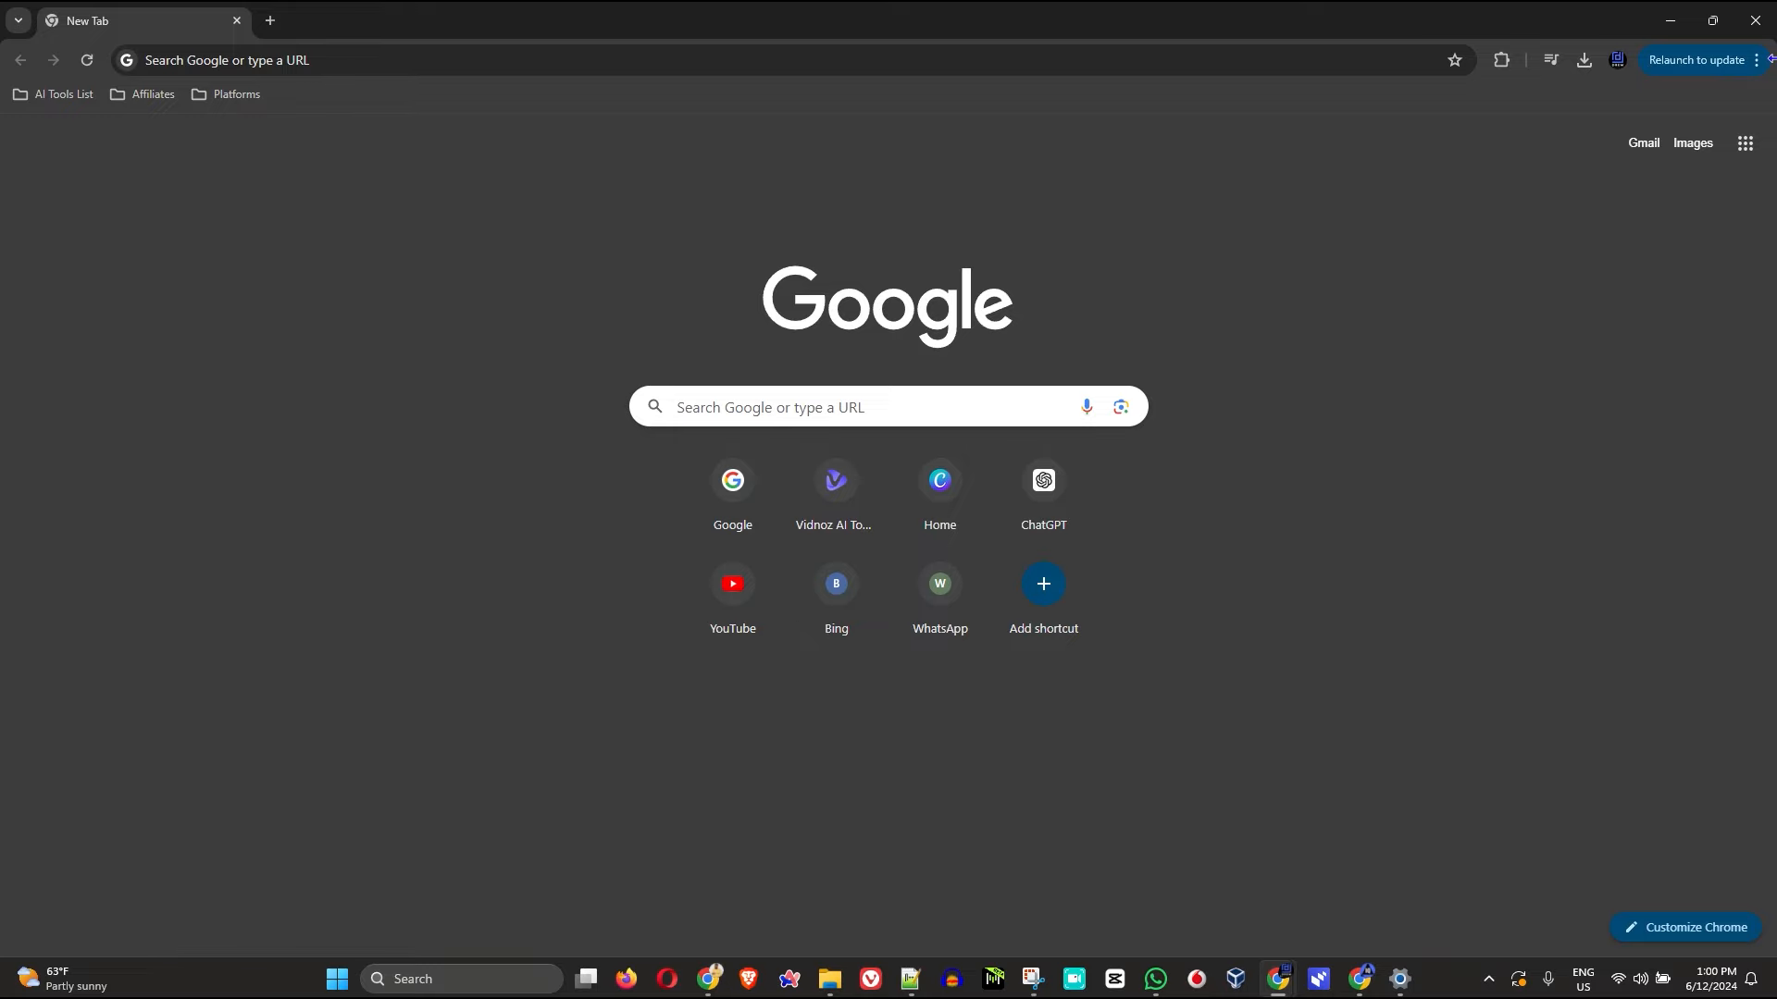
click(626, 987)
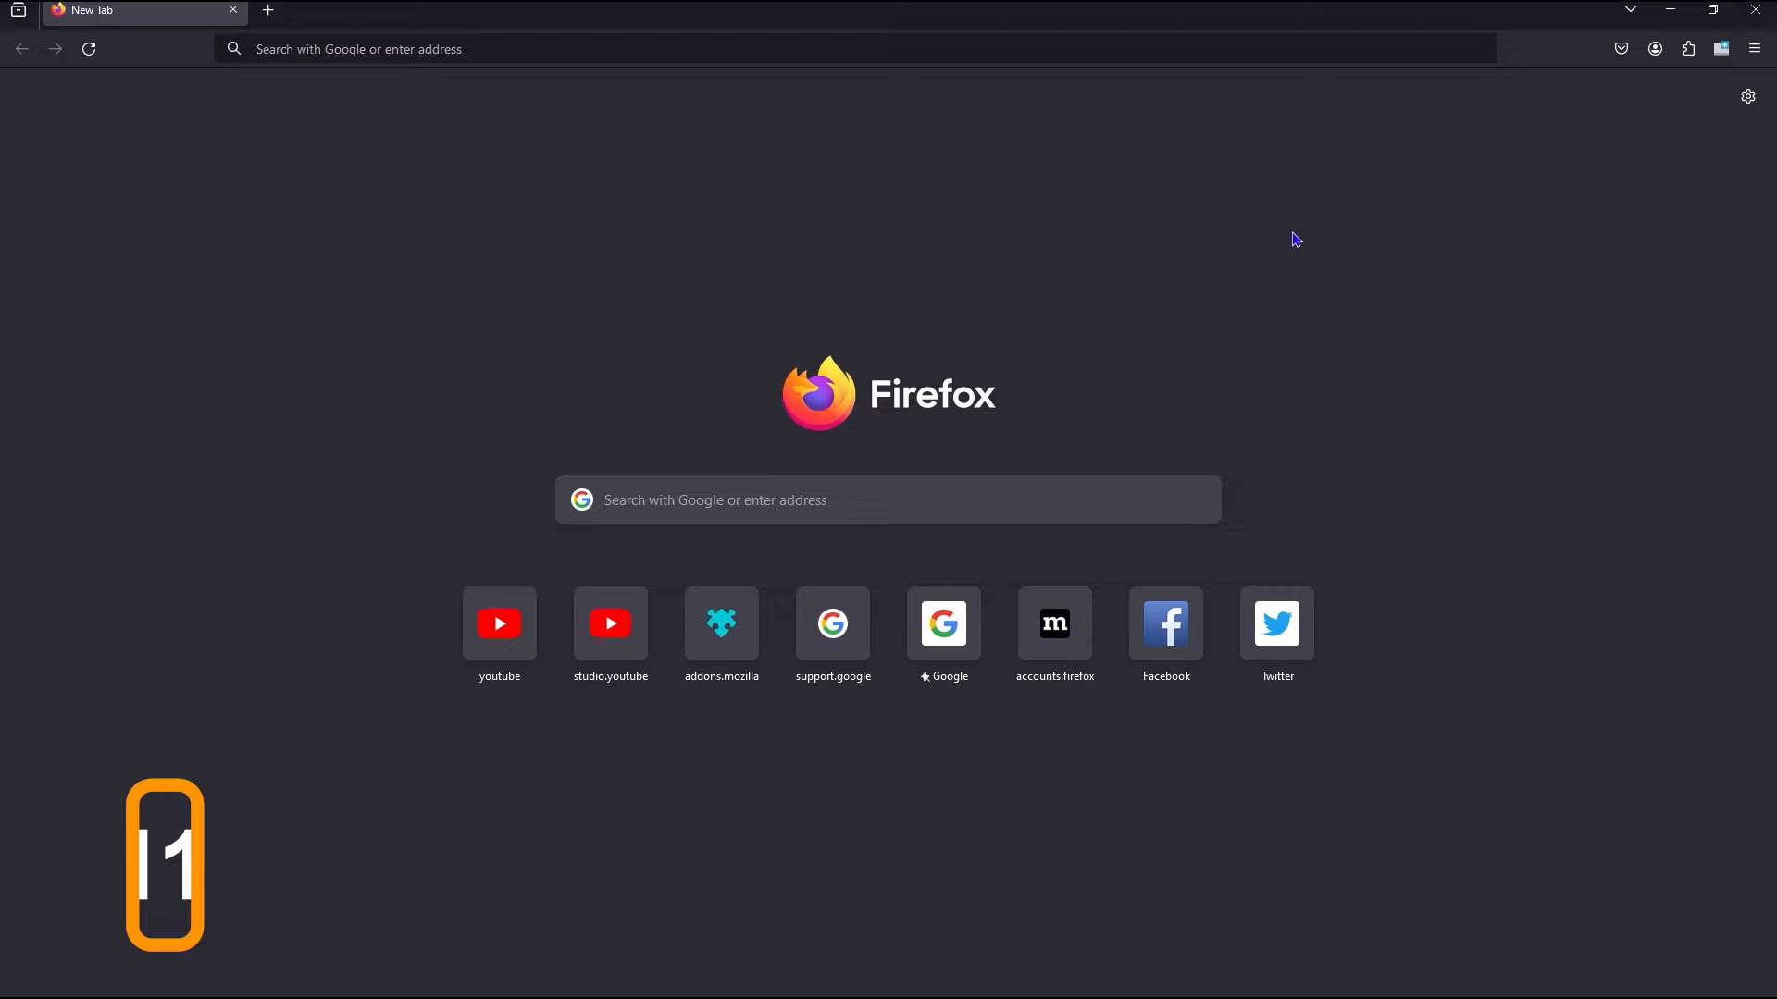
key(F11)
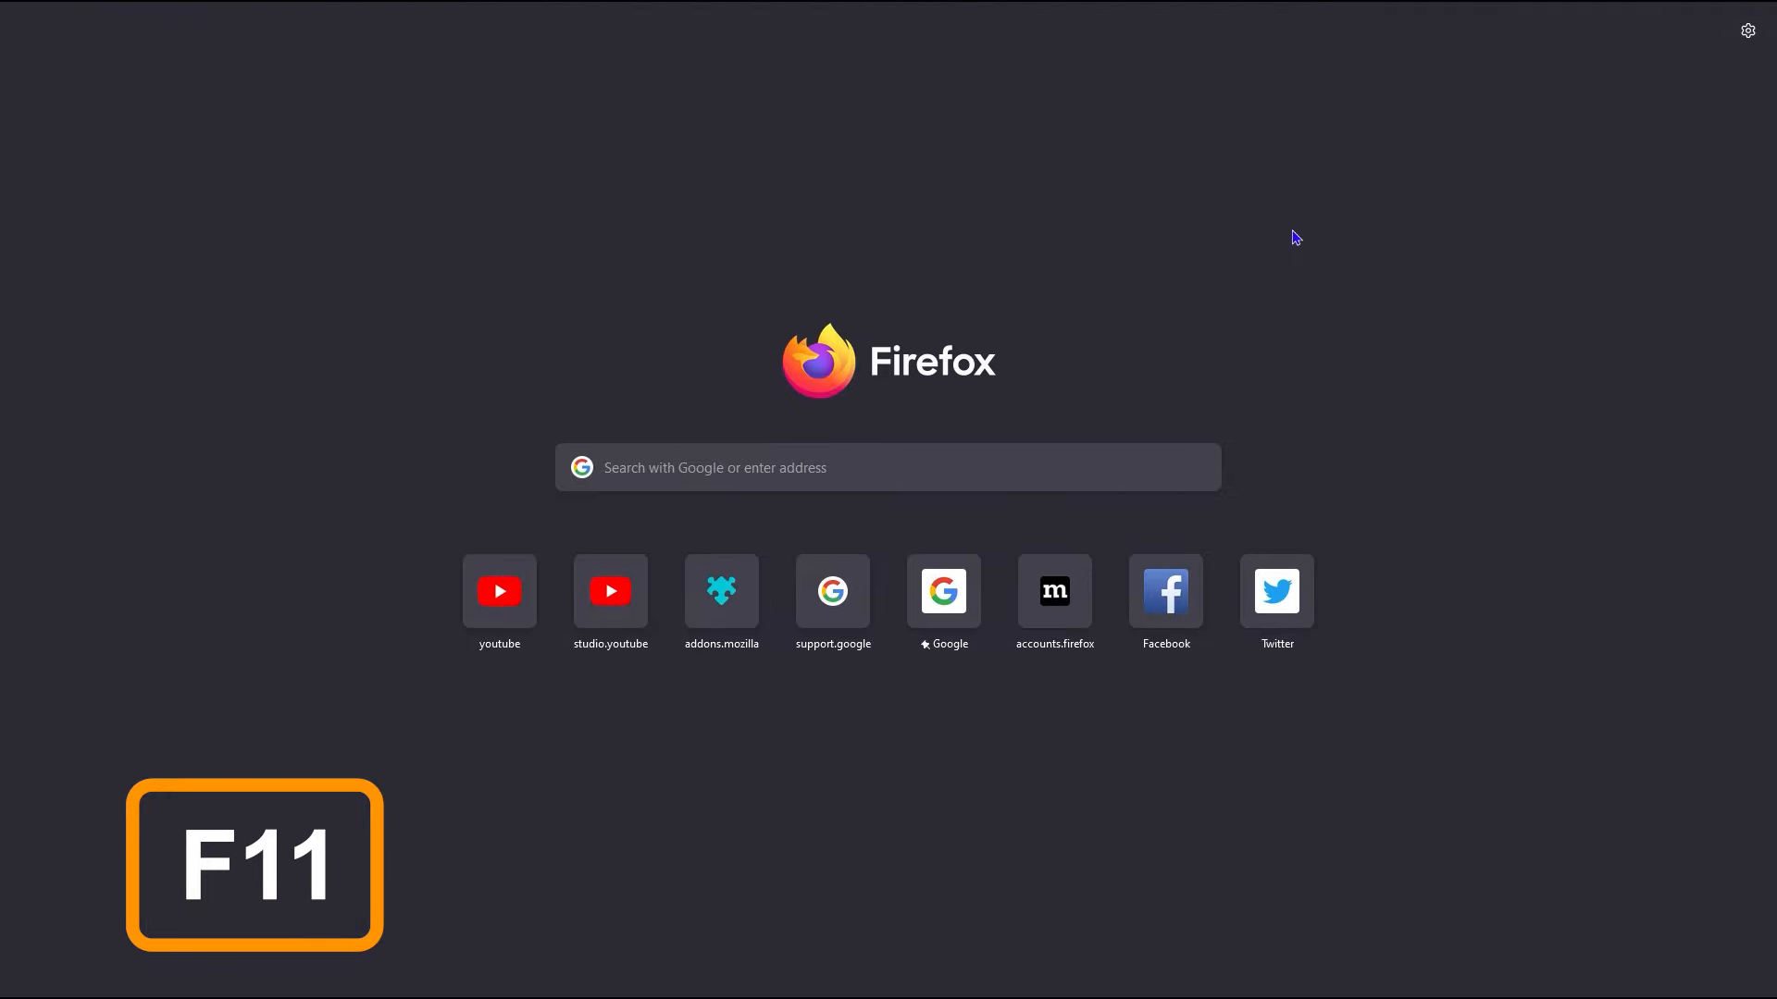
key(F11)
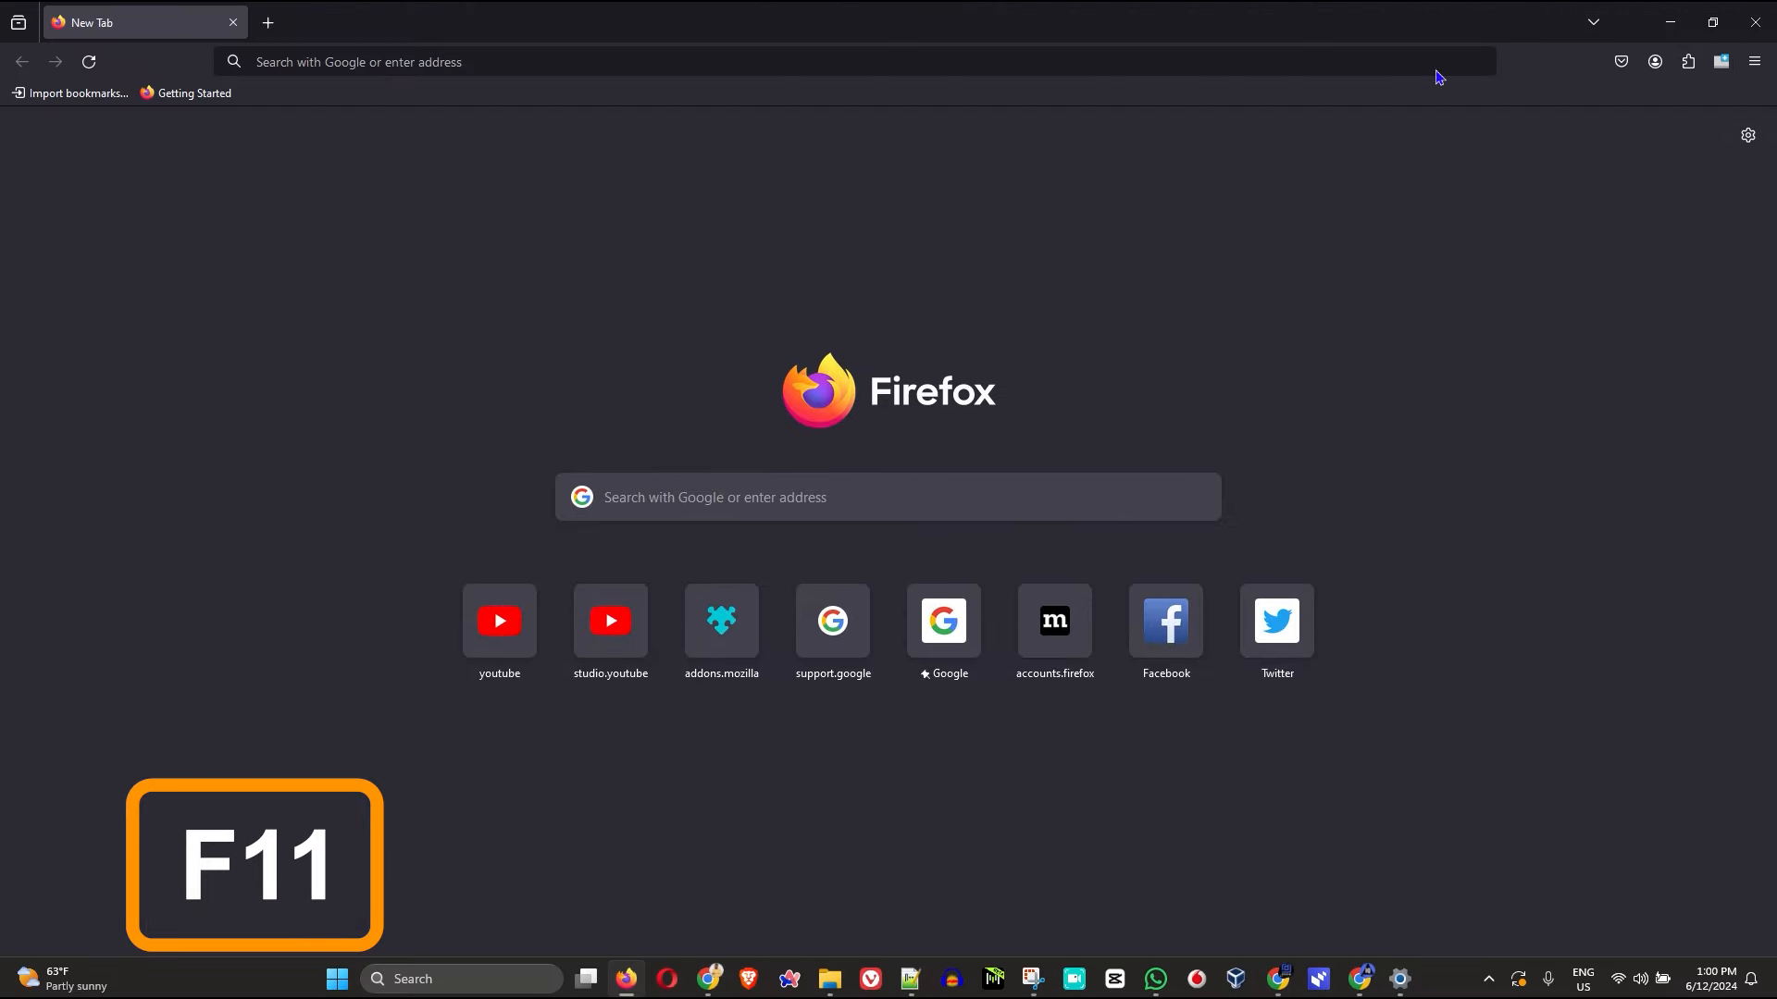
key(f11)
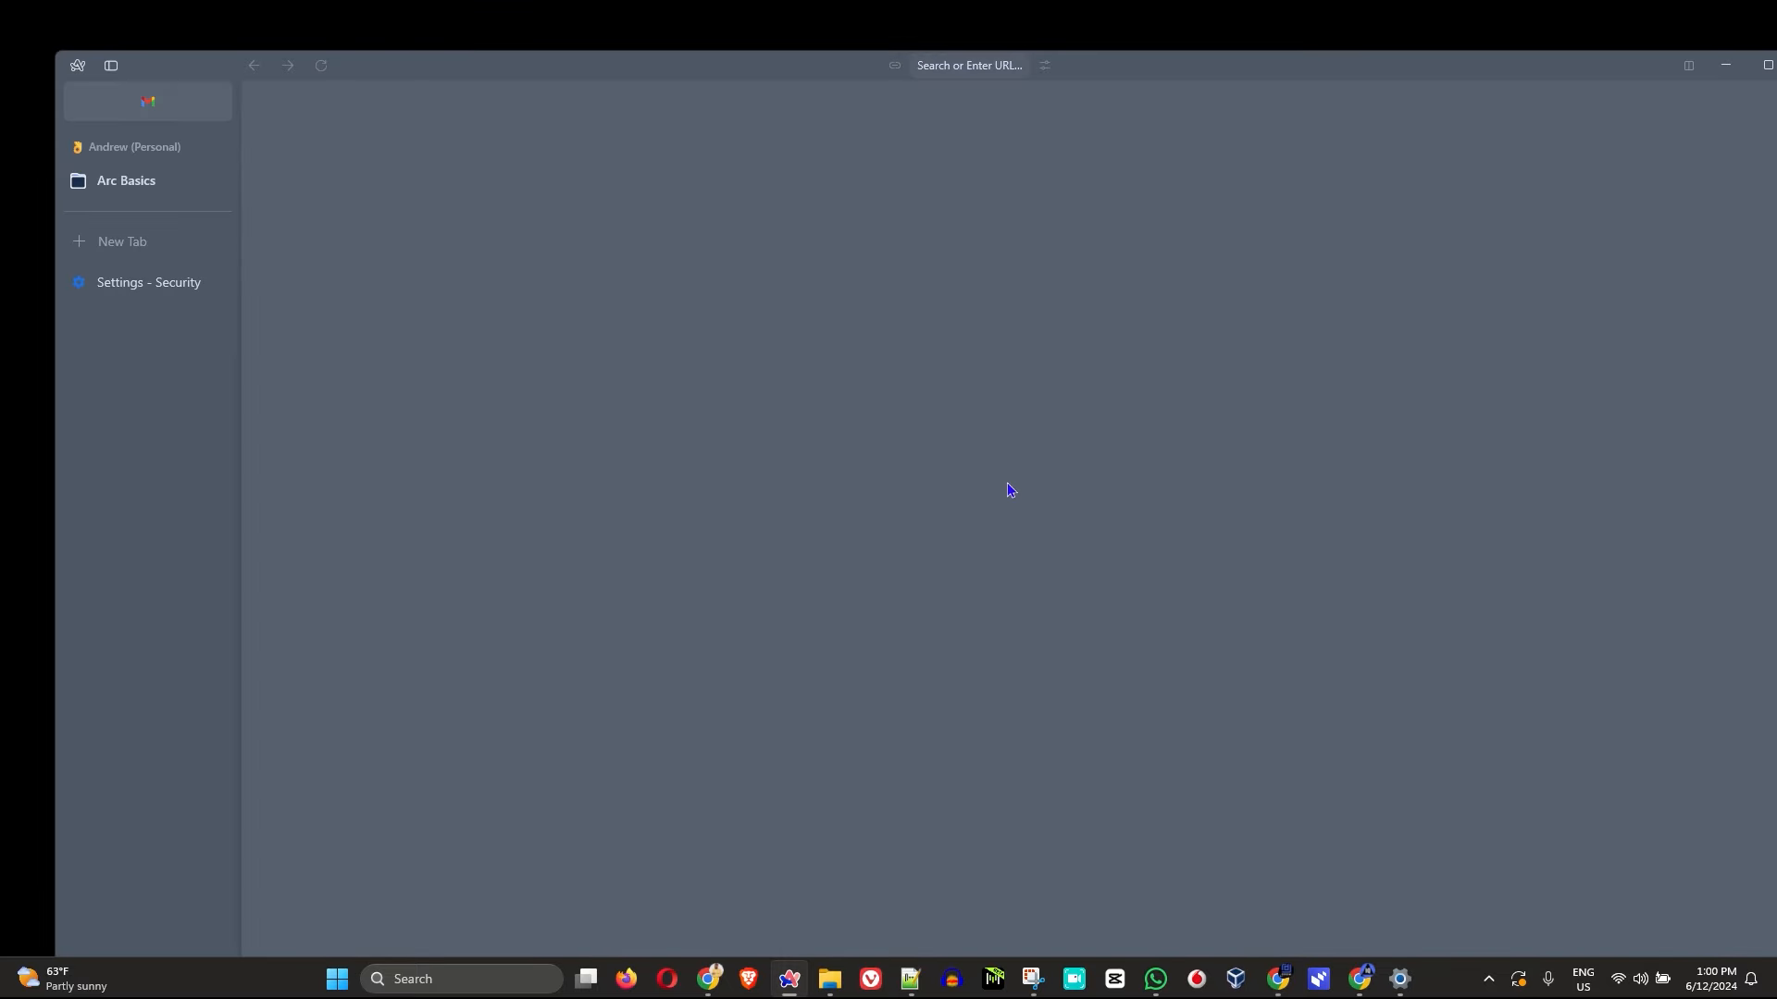
Step: Put Arc into full screen with F11, then press F11 again to return to a normal window
key(F11)
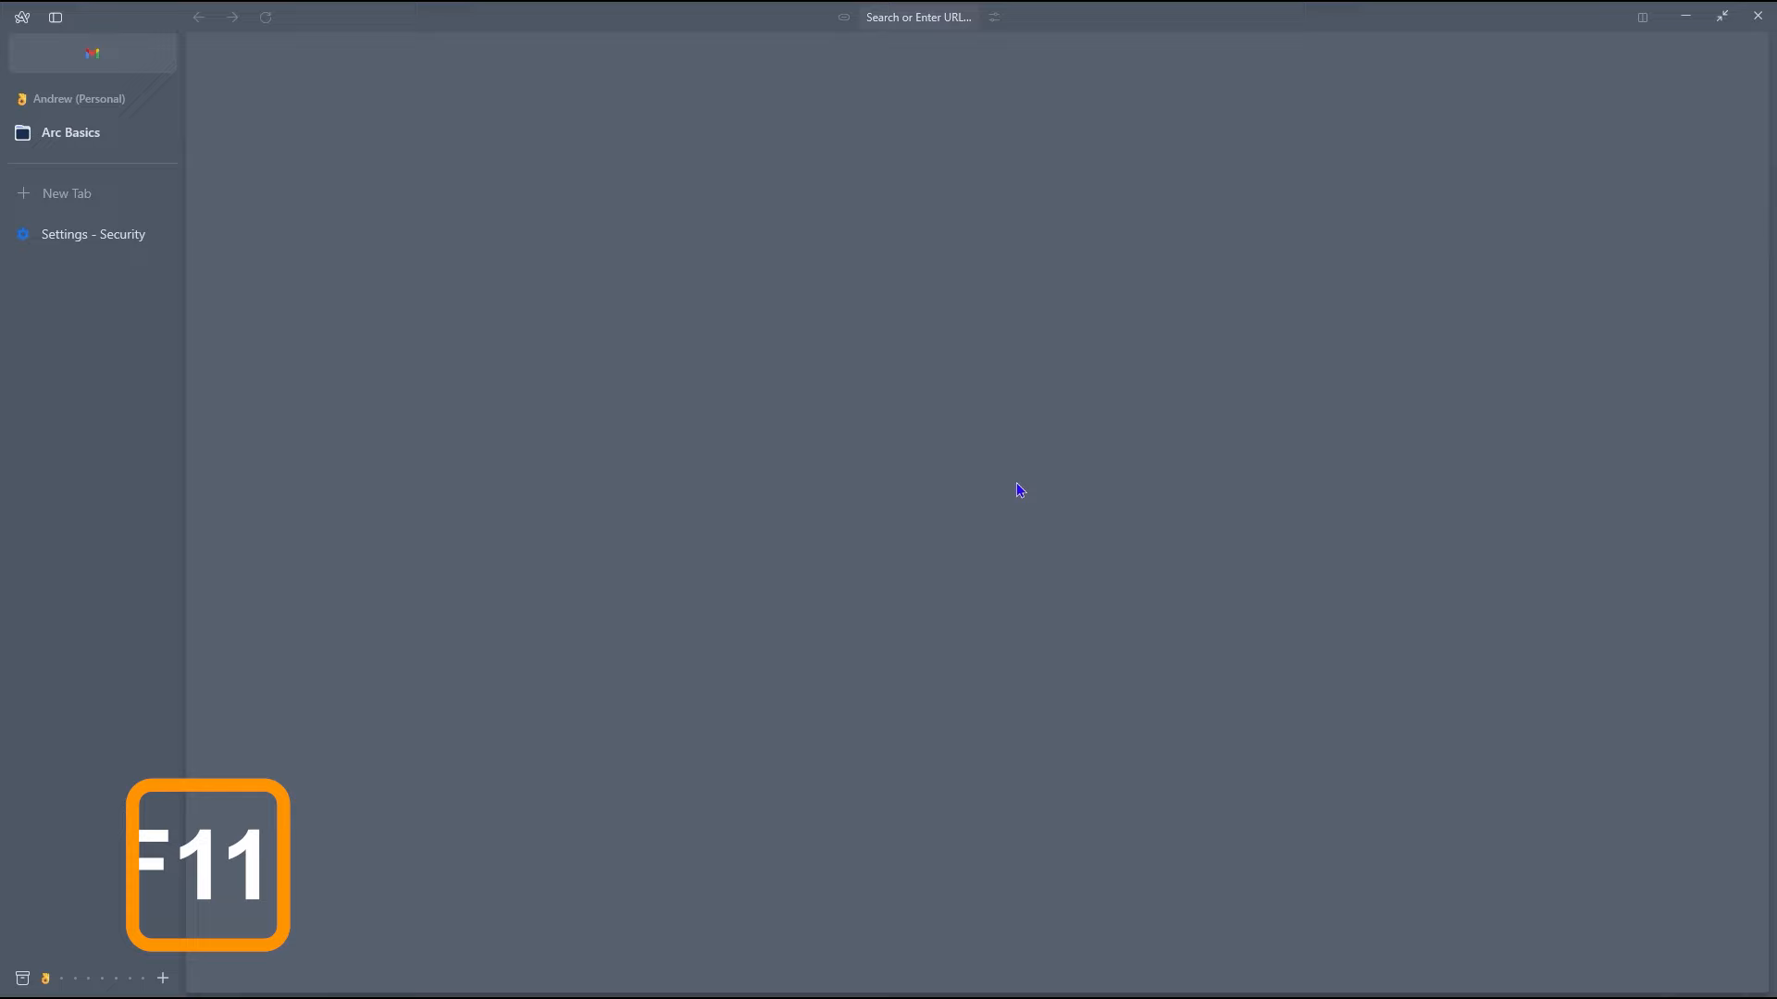
key(F11)
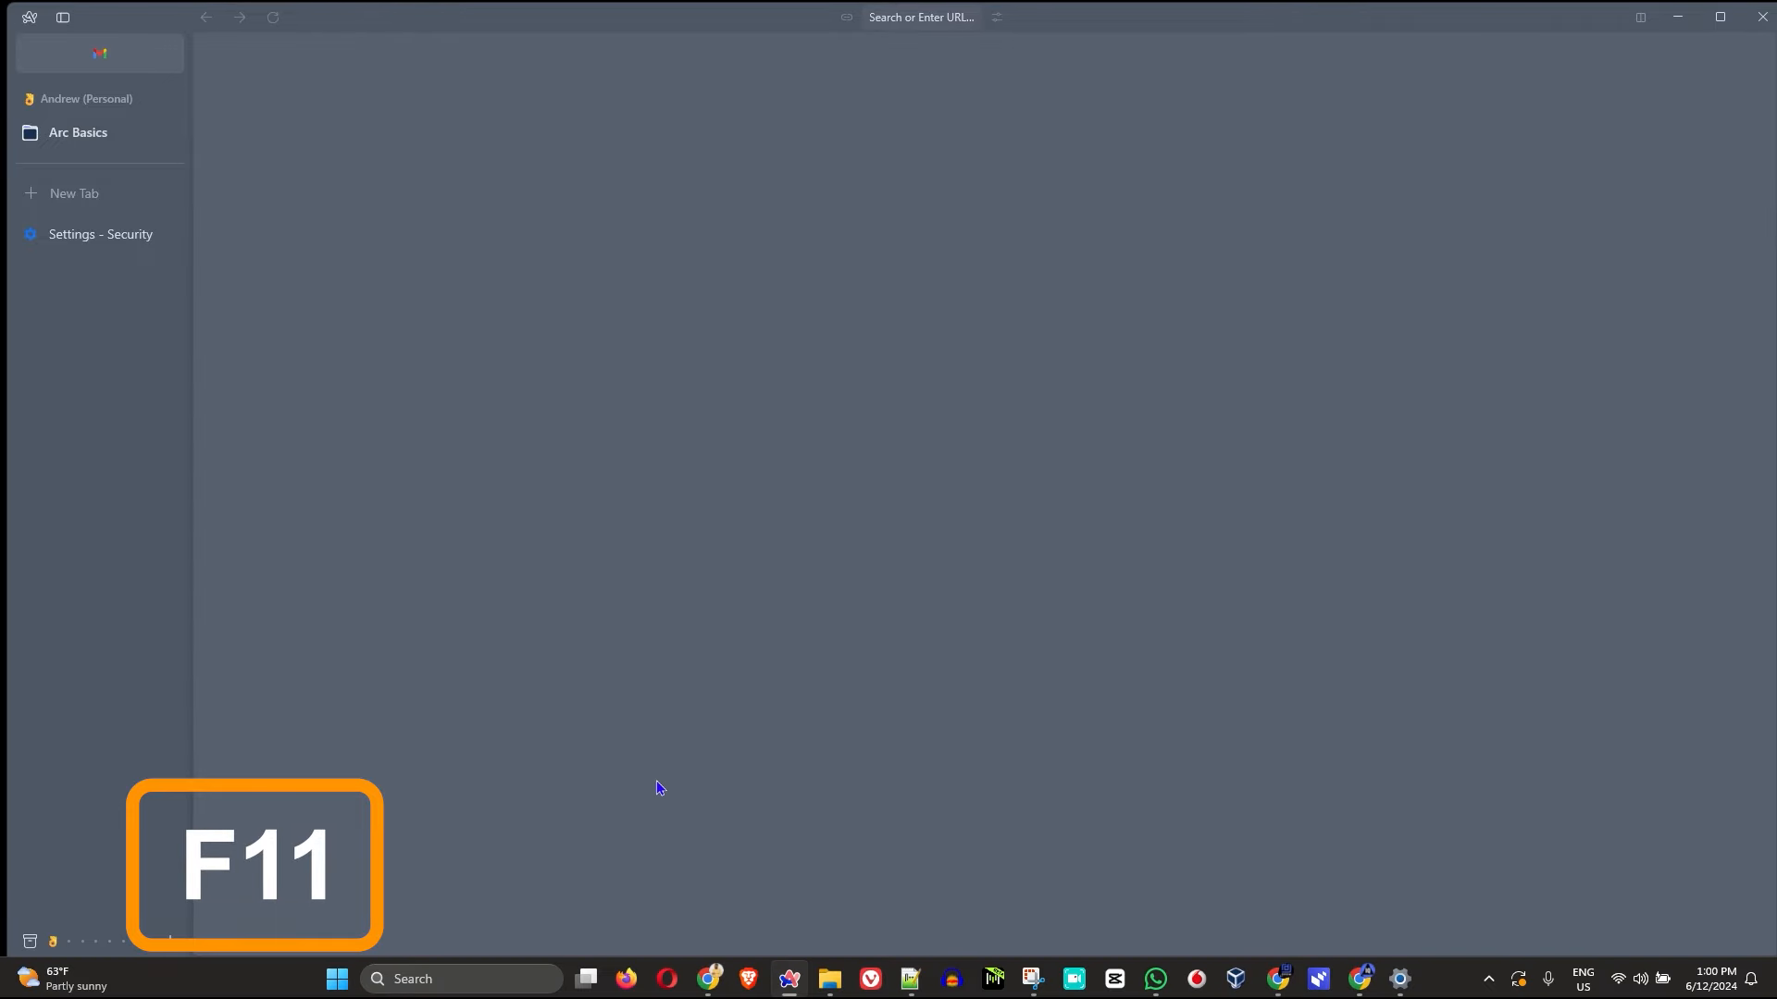
mouse_move(1761, 17)
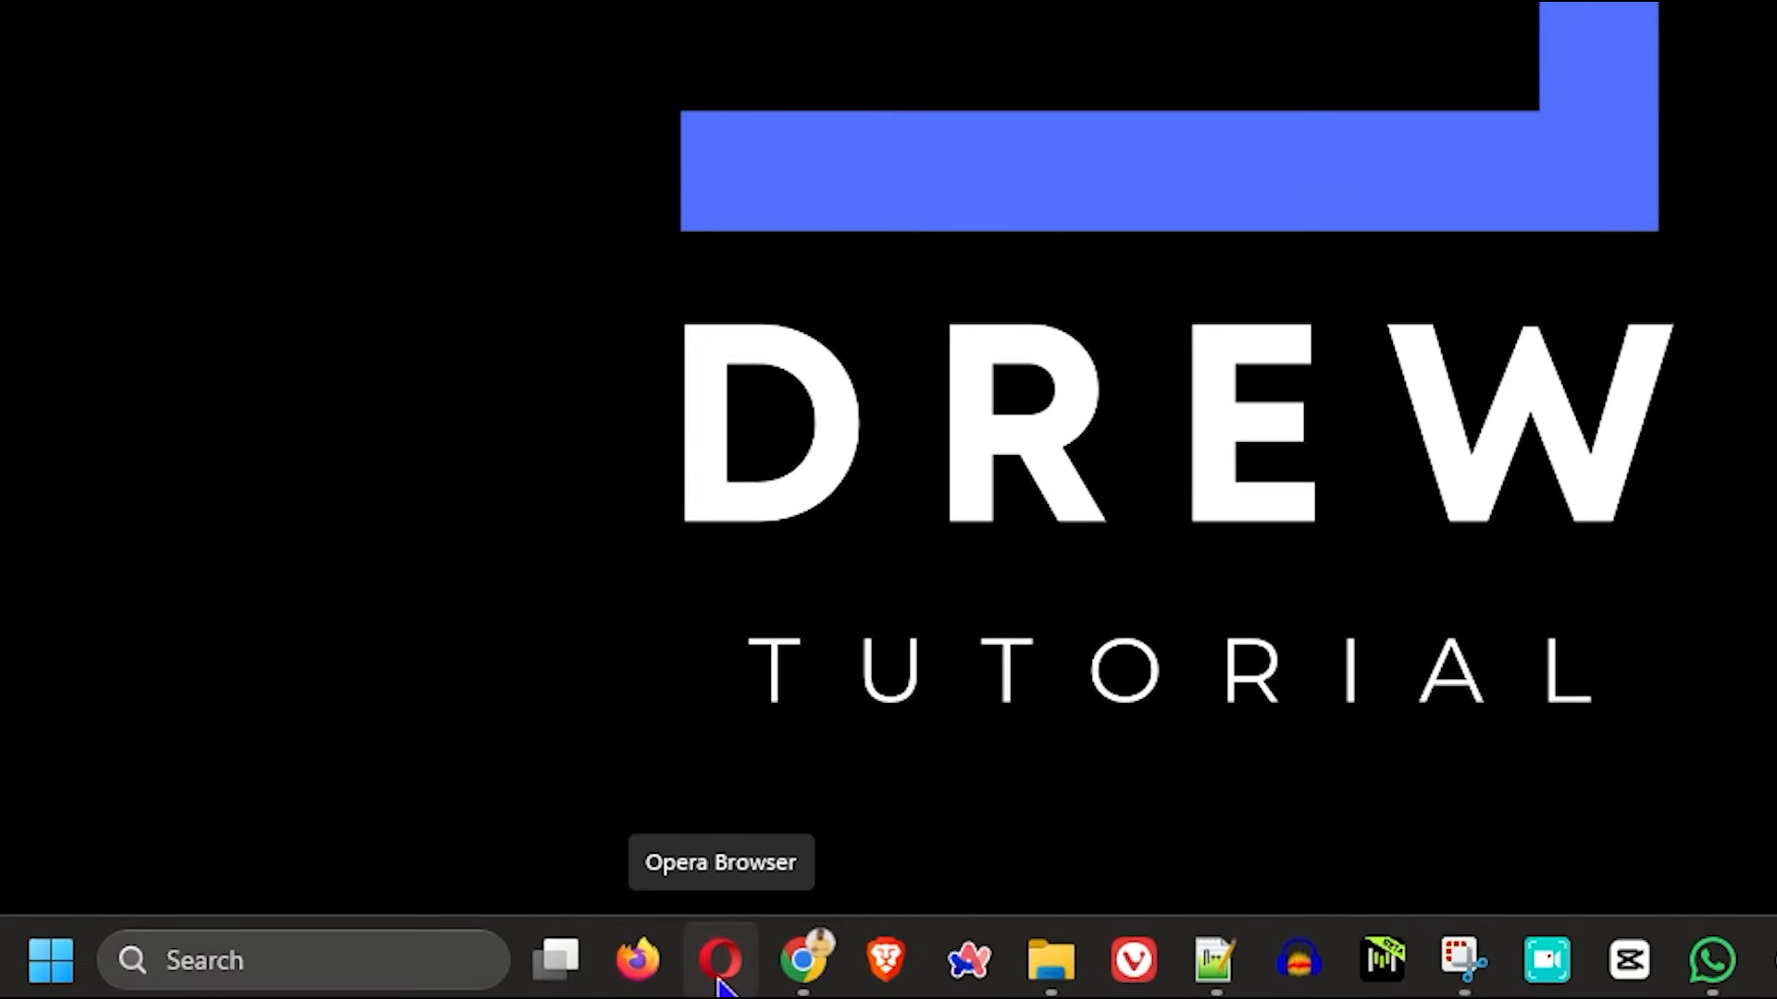
Step: Launch Opera from the taskbar and toggle full screen on and off with F11
click(721, 960)
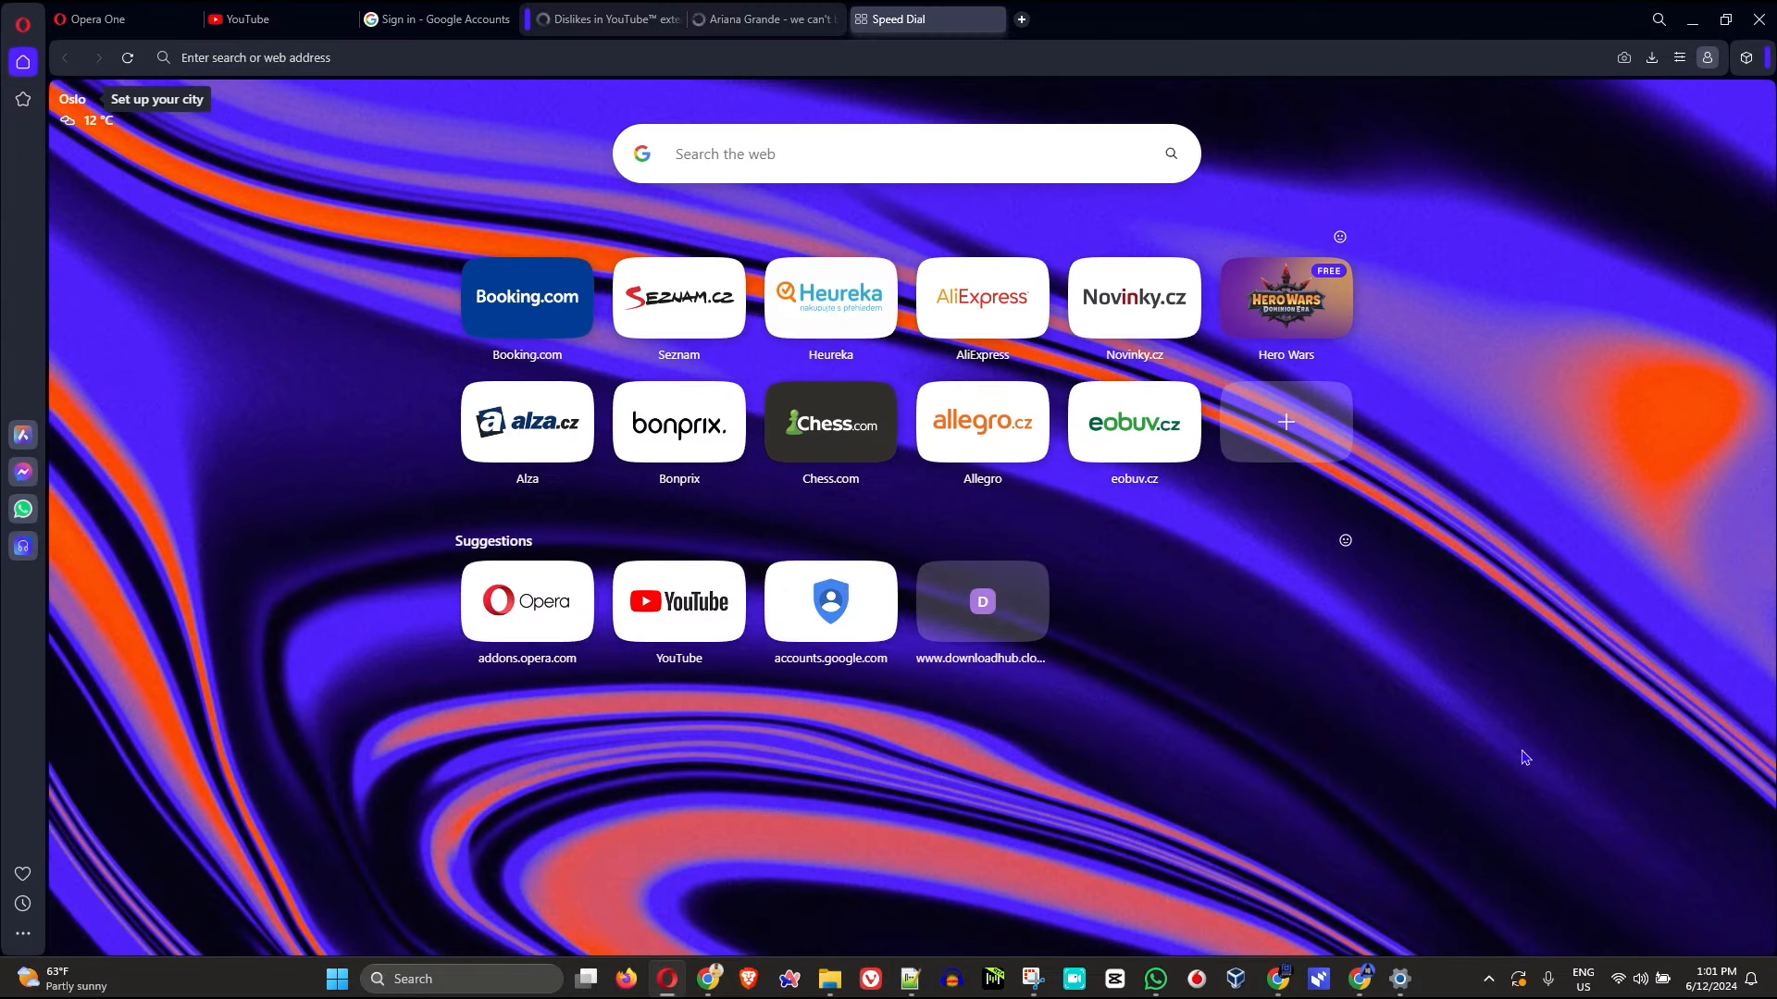
key(F11)
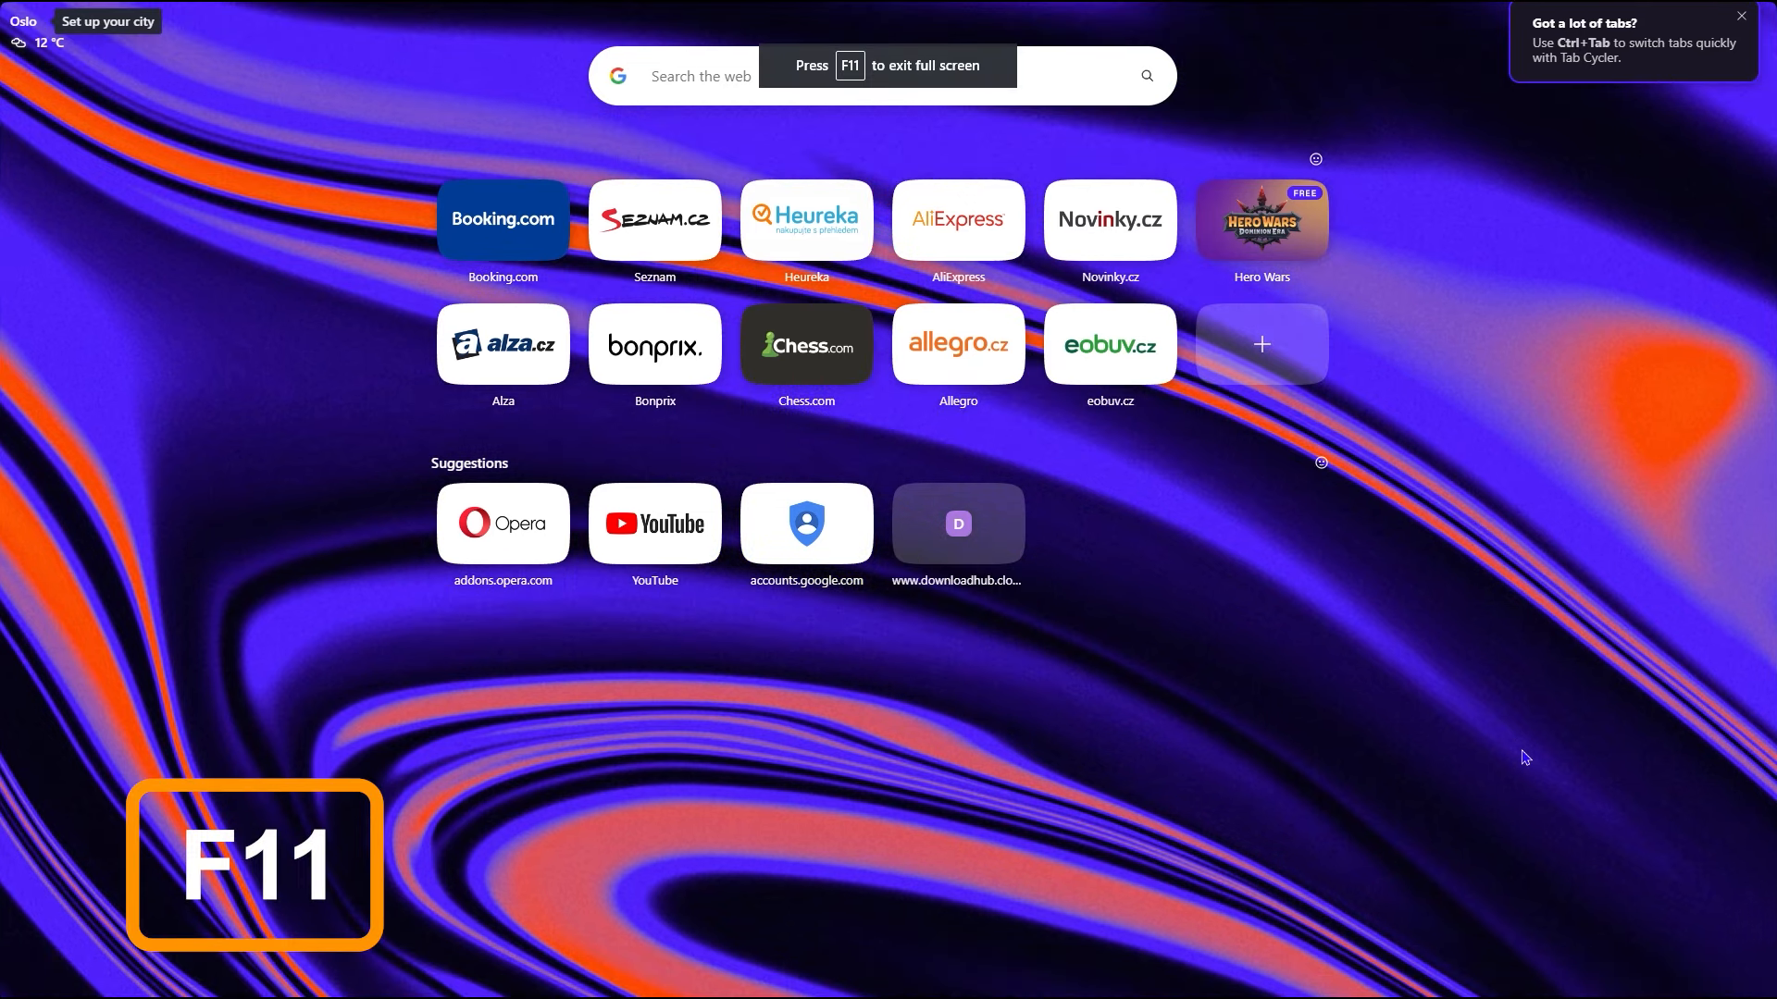
key(f11)
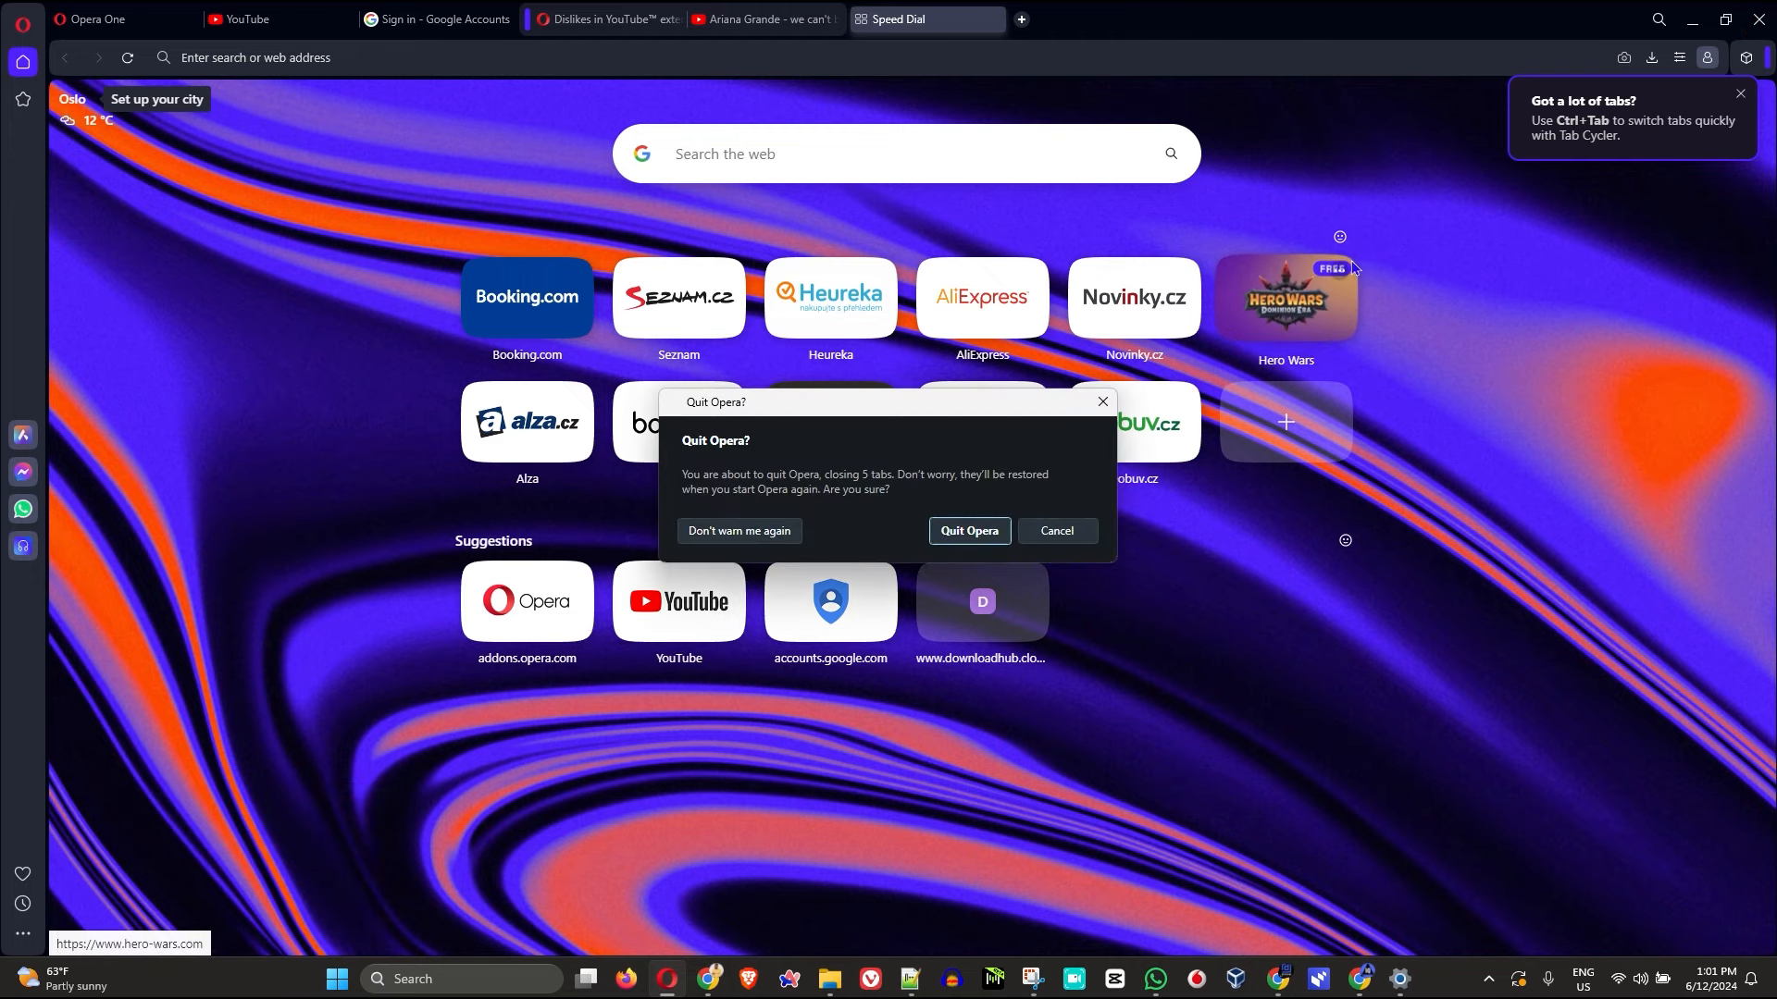
mouse_move(968, 530)
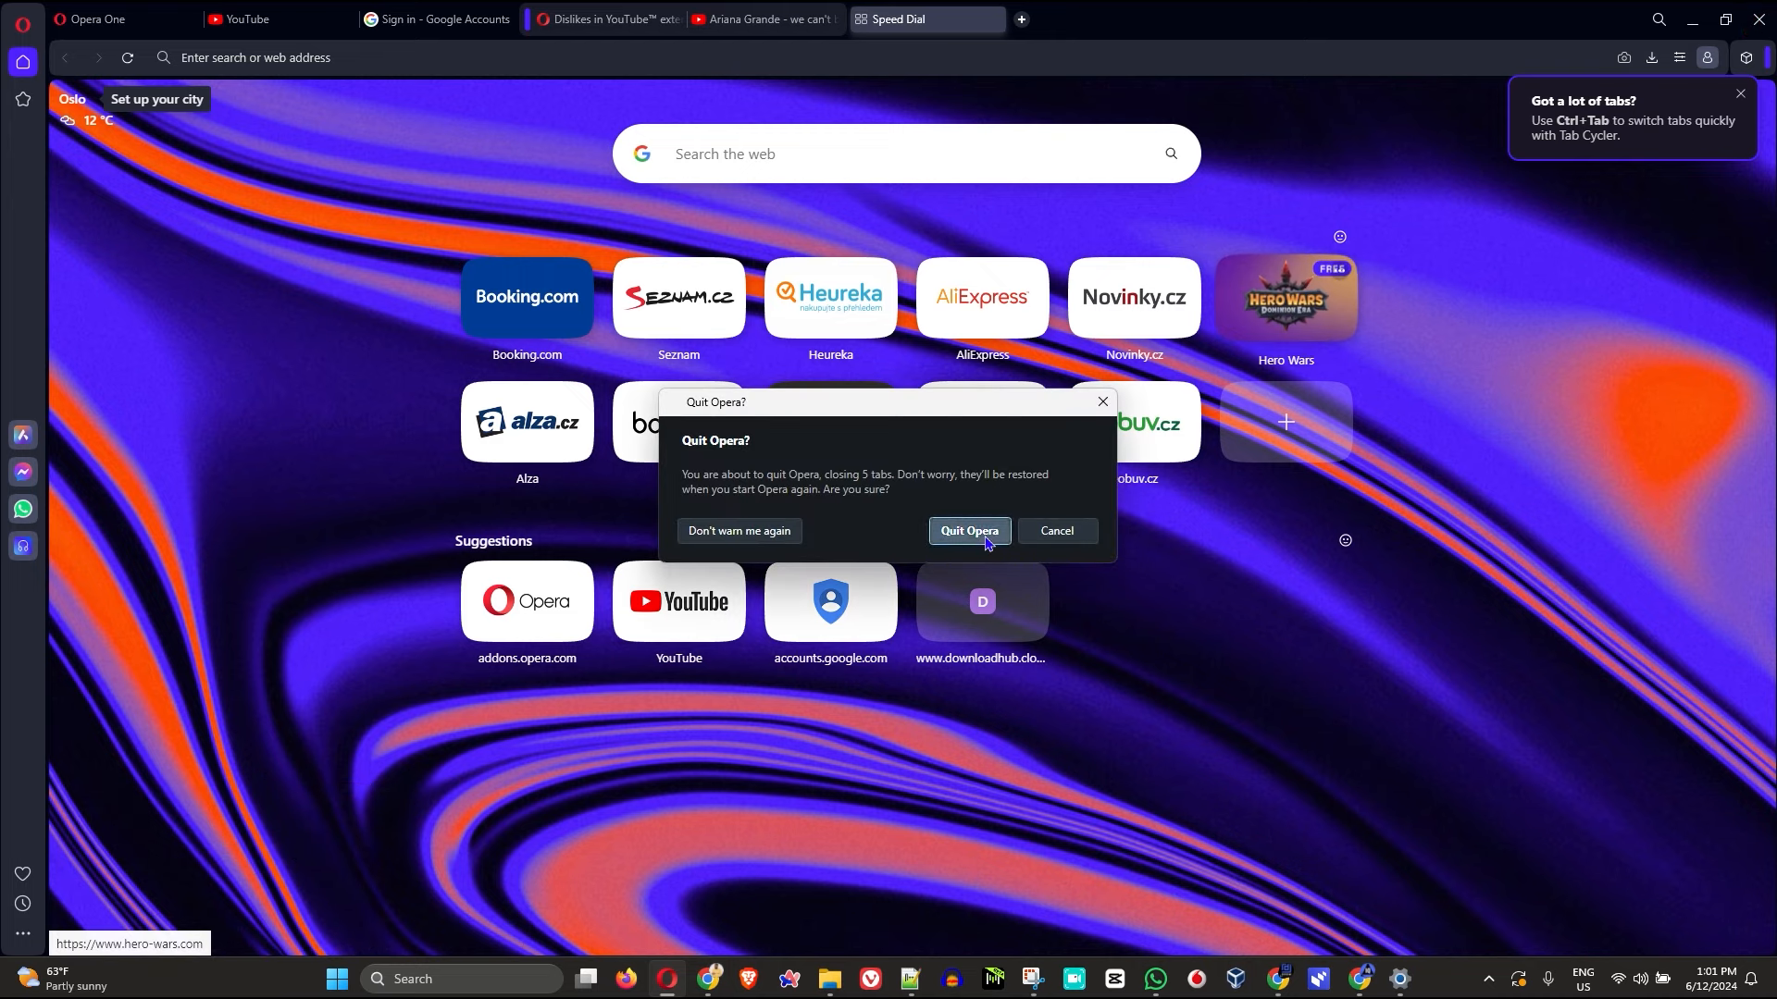
Step: Confirm Quit Opera in the quit prompt, closing all its tabs
click(966, 530)
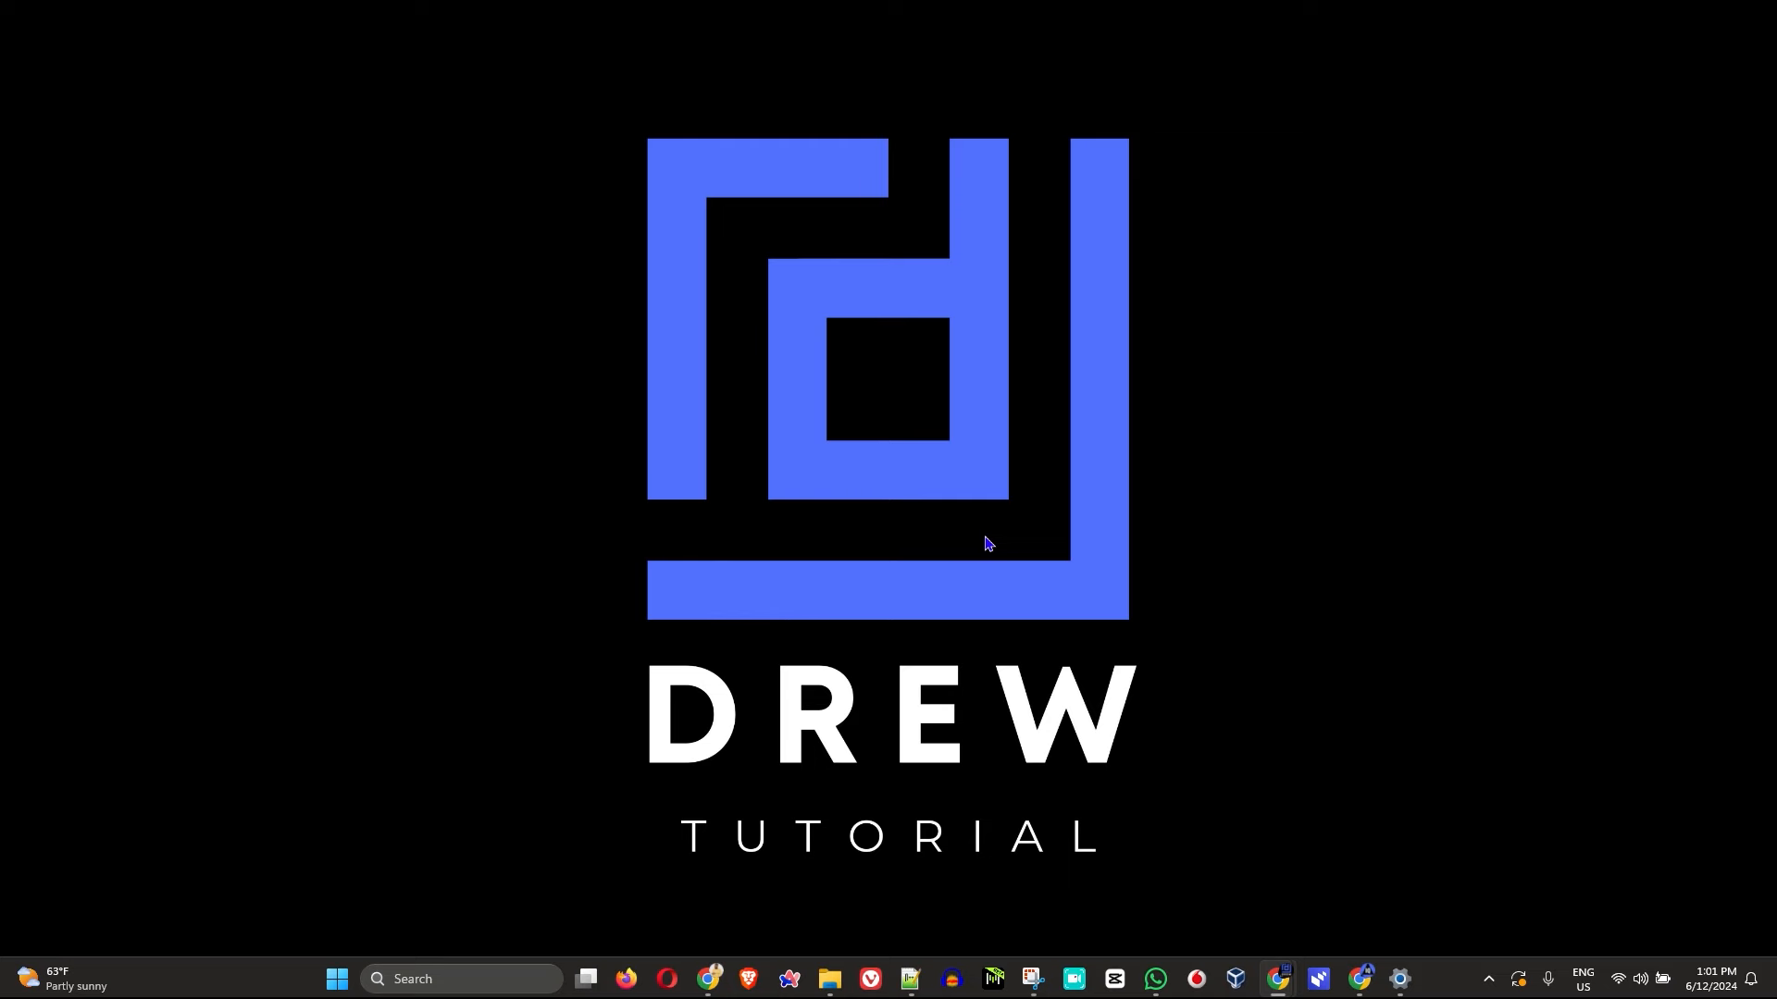